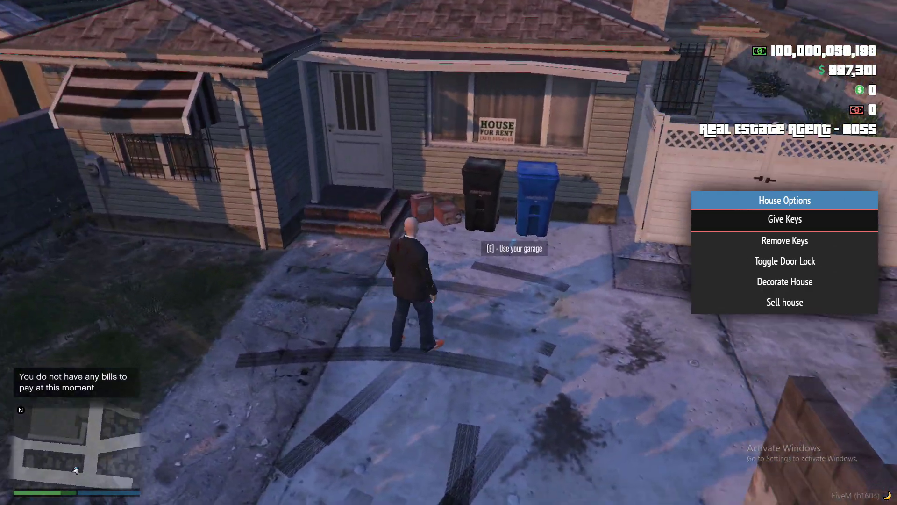
Step: Bring File Explorer with server01\resources to the front over txAdmin
left_click(11, 495)
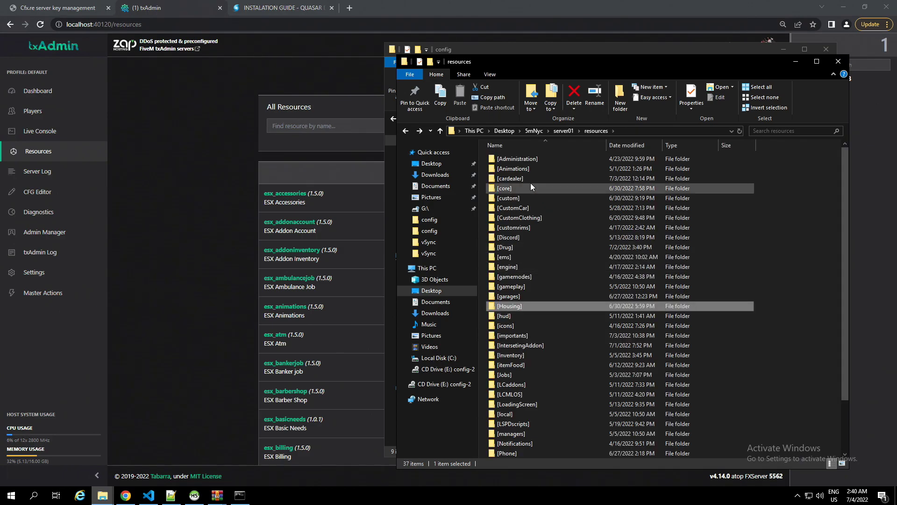
Step: Copy the local [core] folder's items and go to the hosted server's [core] folder
left_click(504, 187)
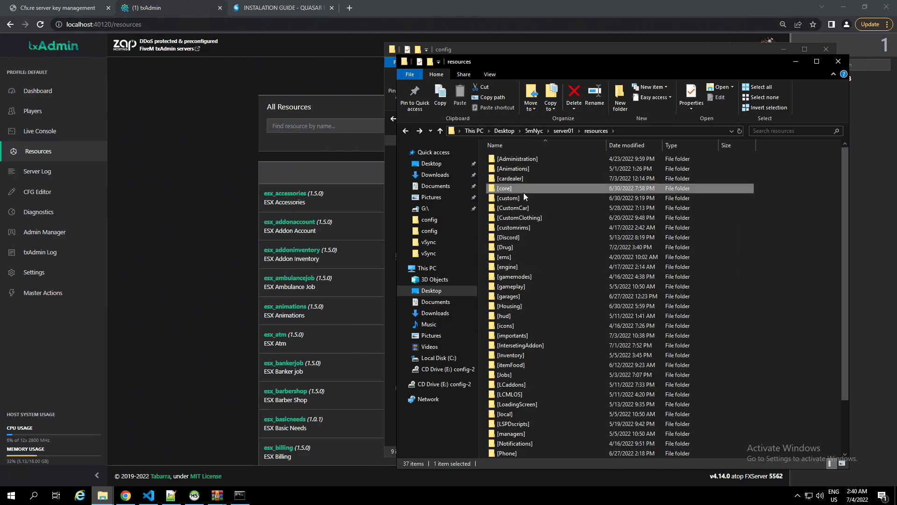
double_click(504, 188)
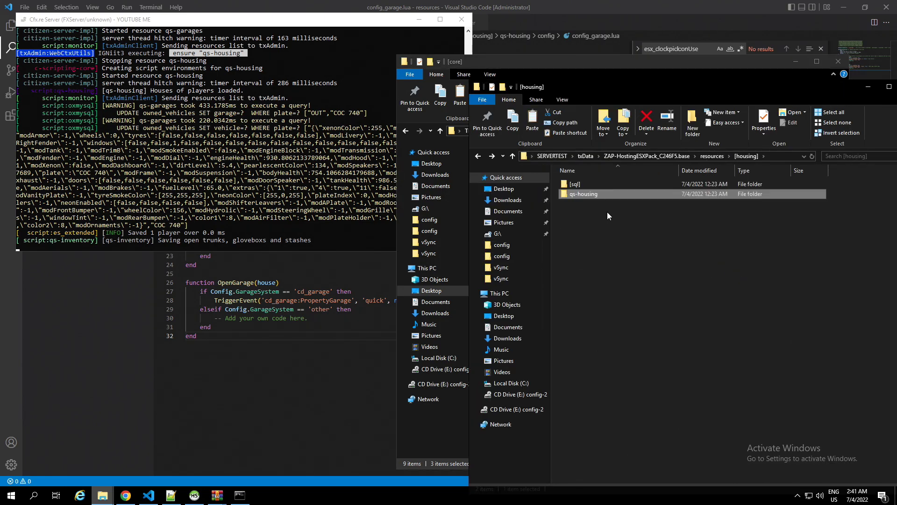
left_click(512, 156)
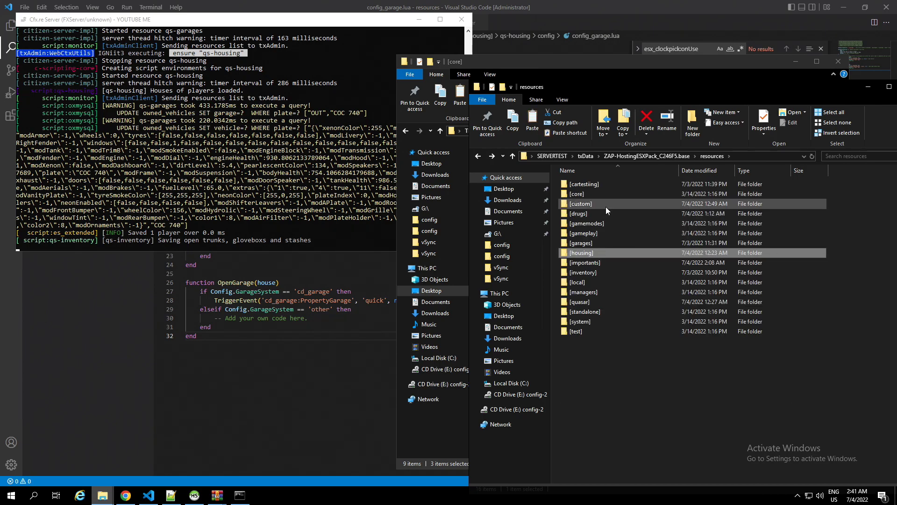
double_click(577, 193)
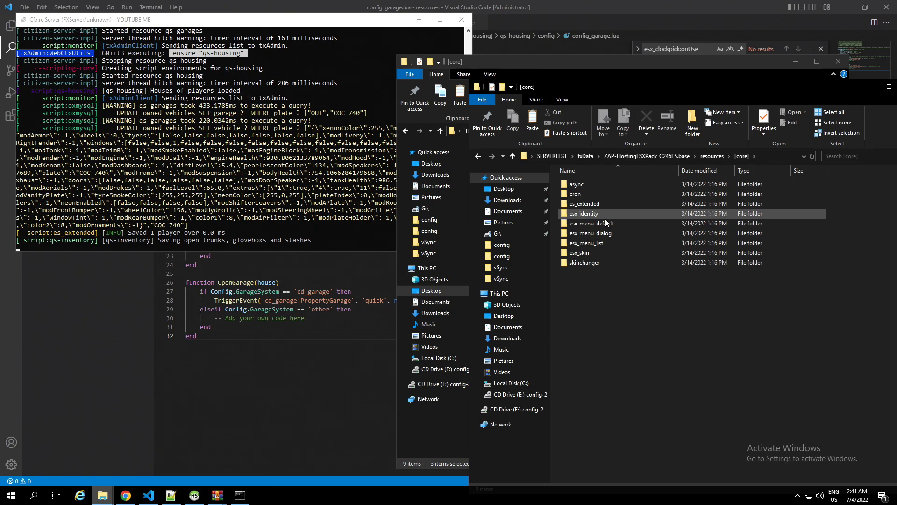
Step: Paste the 49 items into the hosted [core], replacing the same-named files
right_click(622, 308)
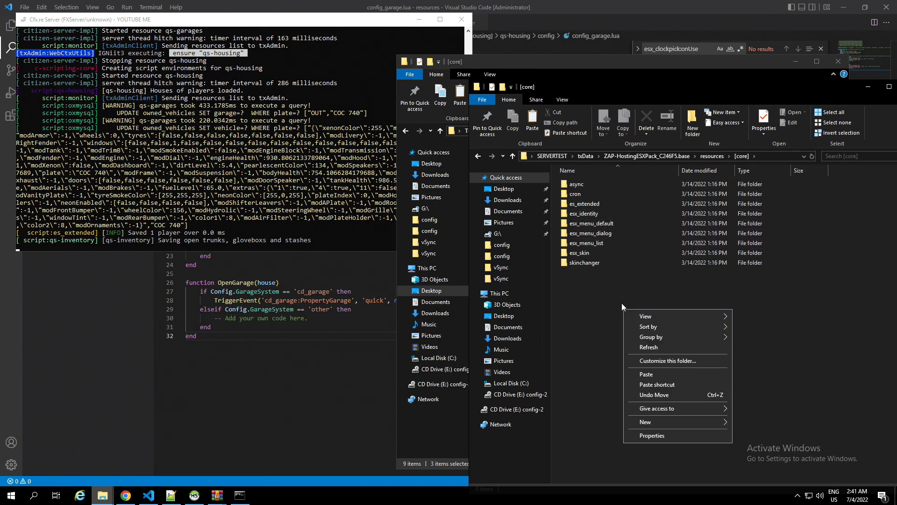
left_click(634, 302)
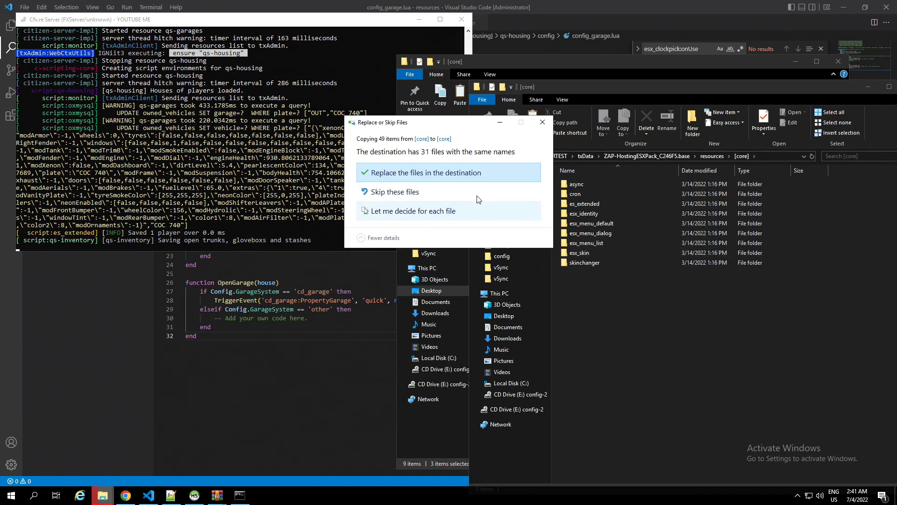
left_click(427, 172)
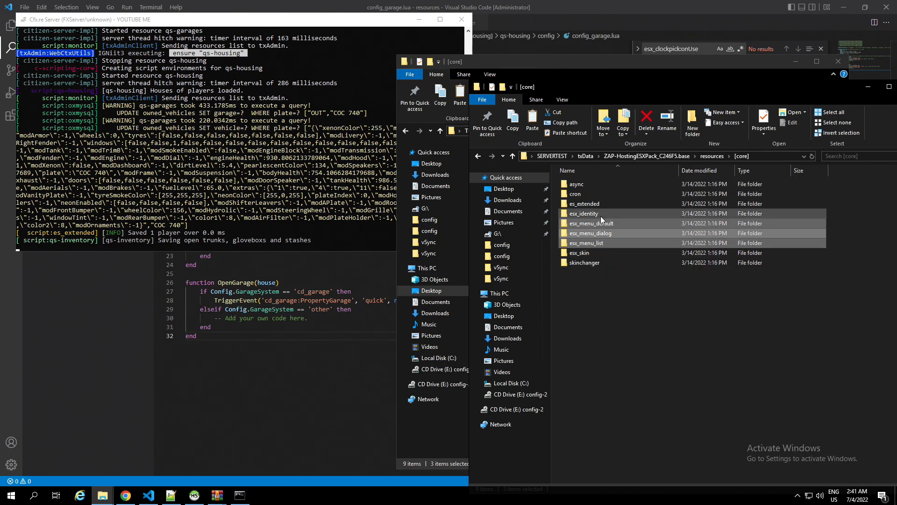
left_click(583, 214)
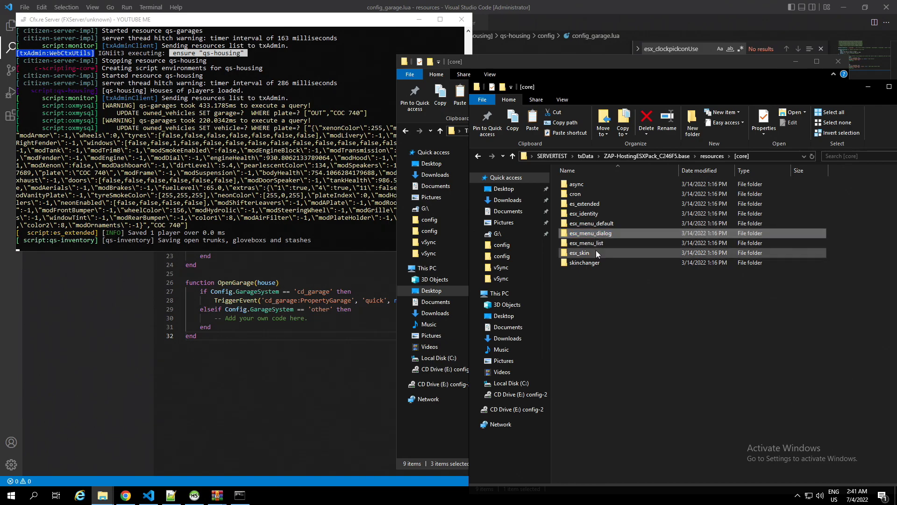
left_click(580, 252)
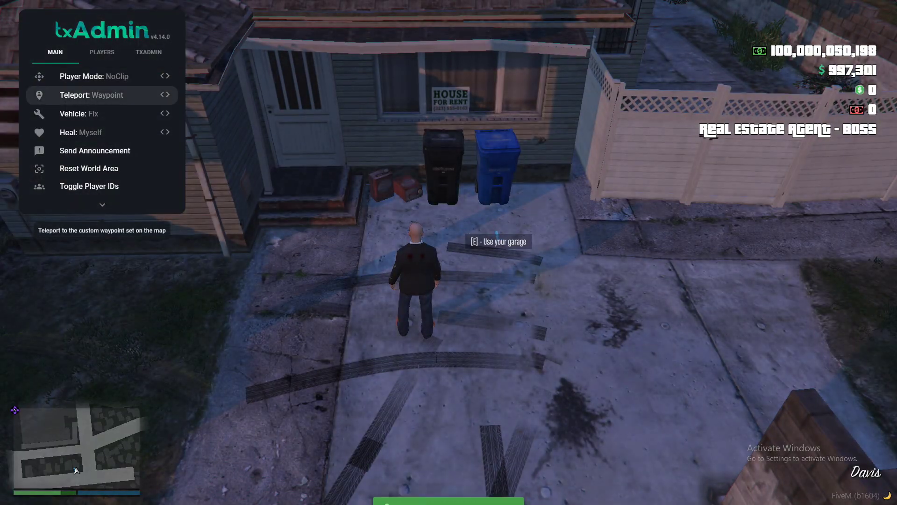
Step: Teleport to the clothing shop waypoint, cancel its menu, and return to File Explorer
left_click(92, 96)
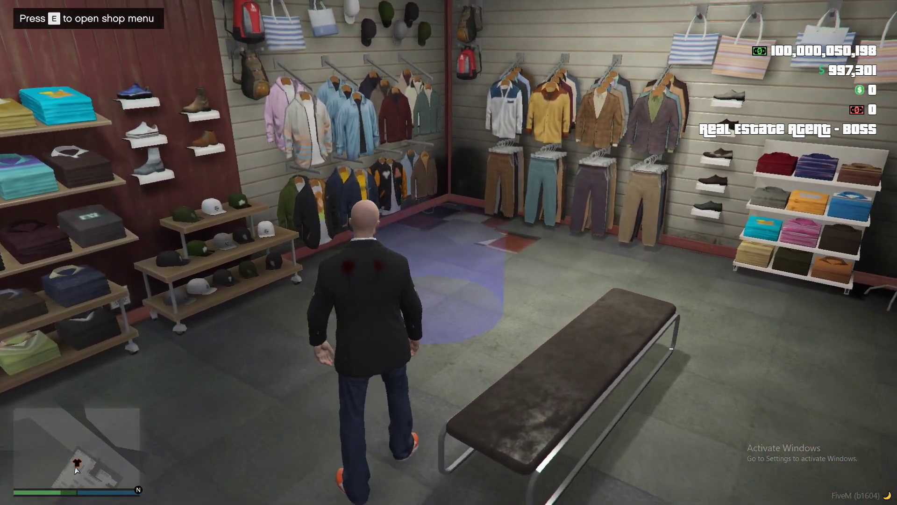
key("e")
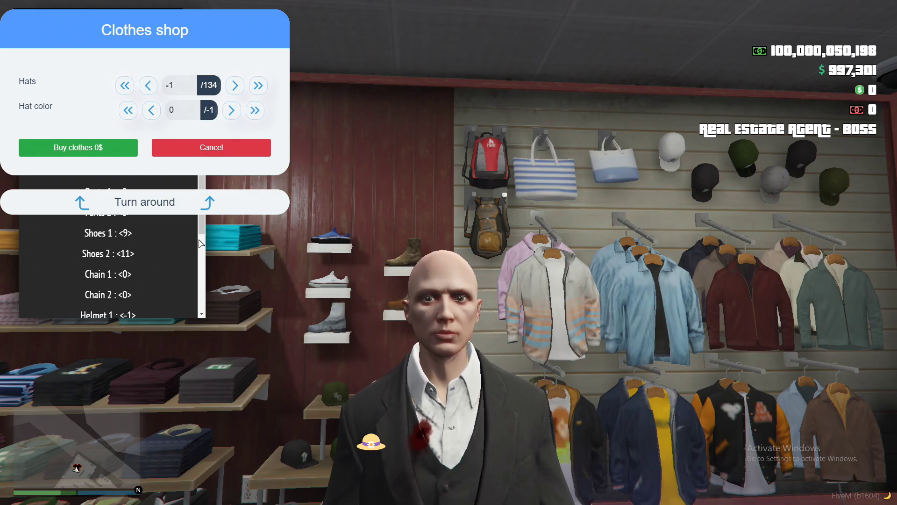
left_click(210, 146)
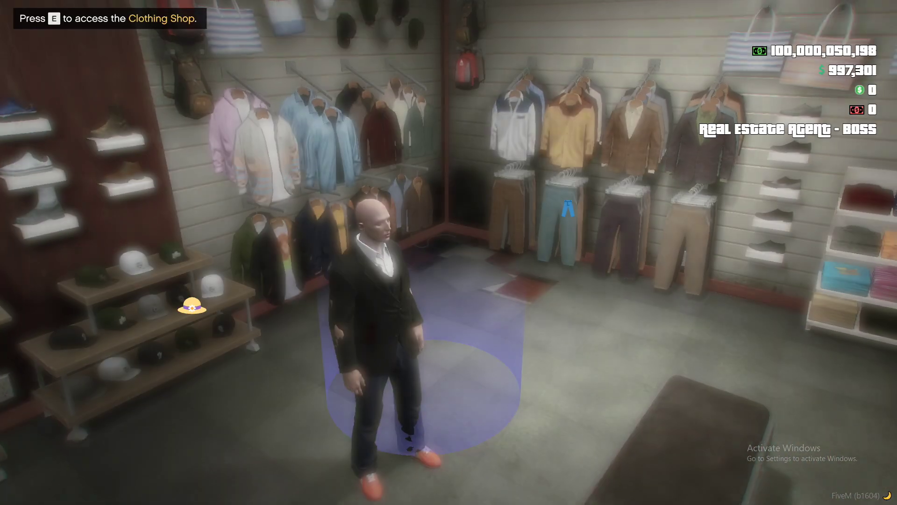
key("E")
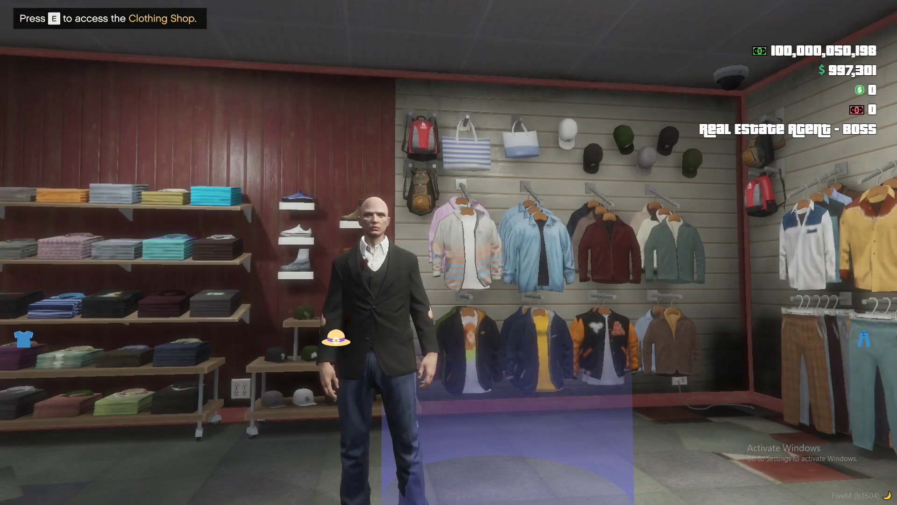
left_click(11, 495)
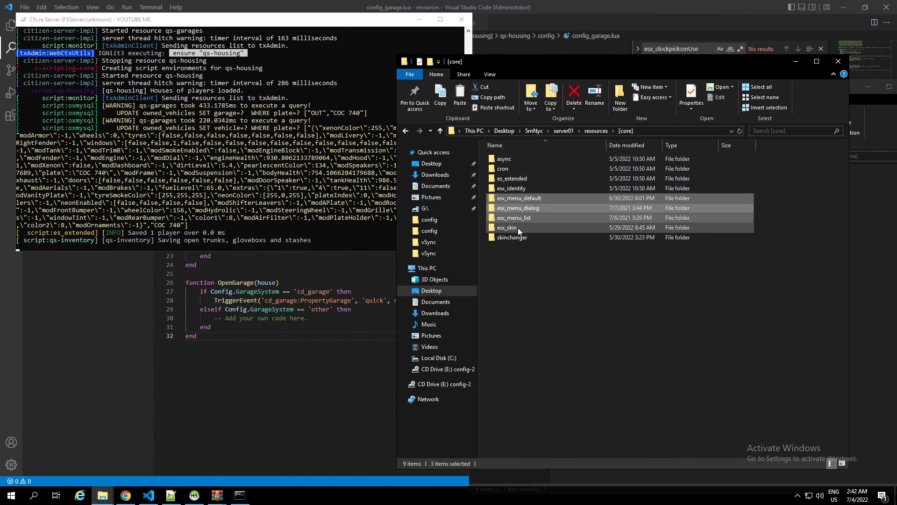
Step: Copy esx_skin and skinchanger into the hosted [core], replacing the existing files
right_click(505, 227)
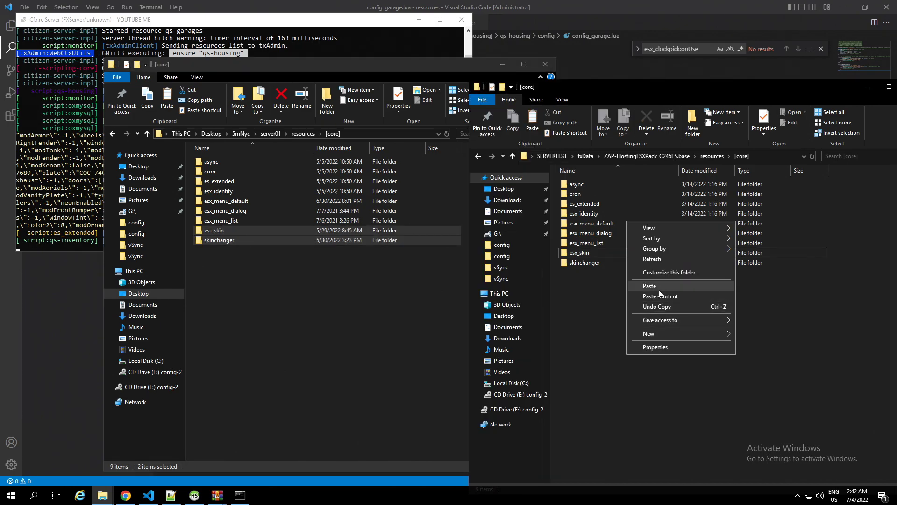
left_click(649, 286)
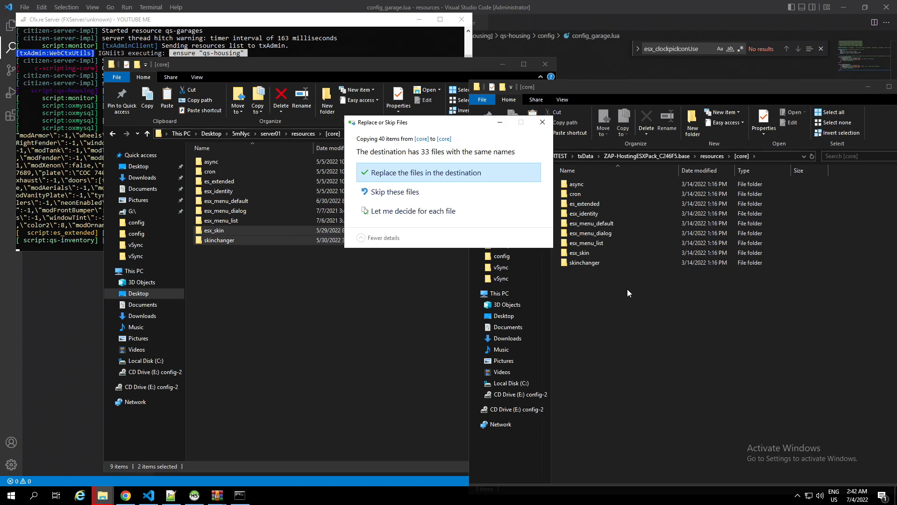
left_click(427, 172)
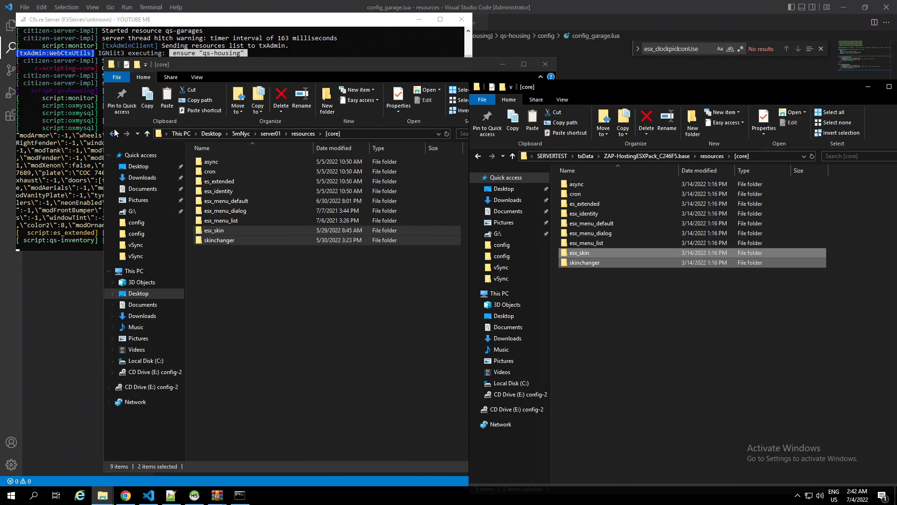
Step: Back in the local resources, go into es_extended and select its config.lua
left_click(161, 134)
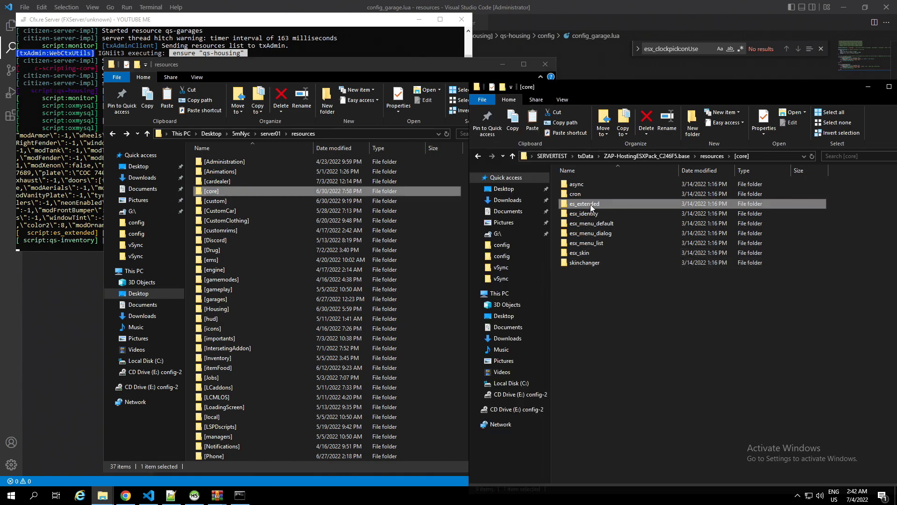
double_click(584, 203)
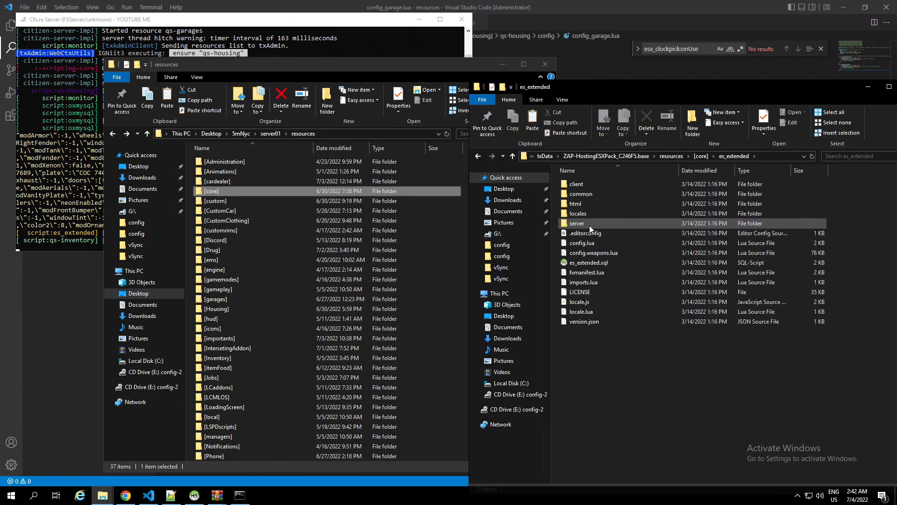
left_click(580, 243)
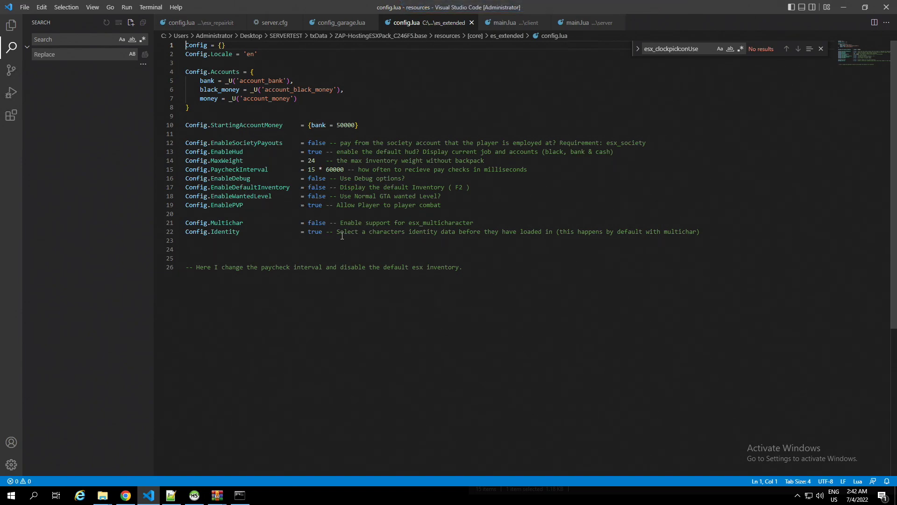
mouse_move(537, 239)
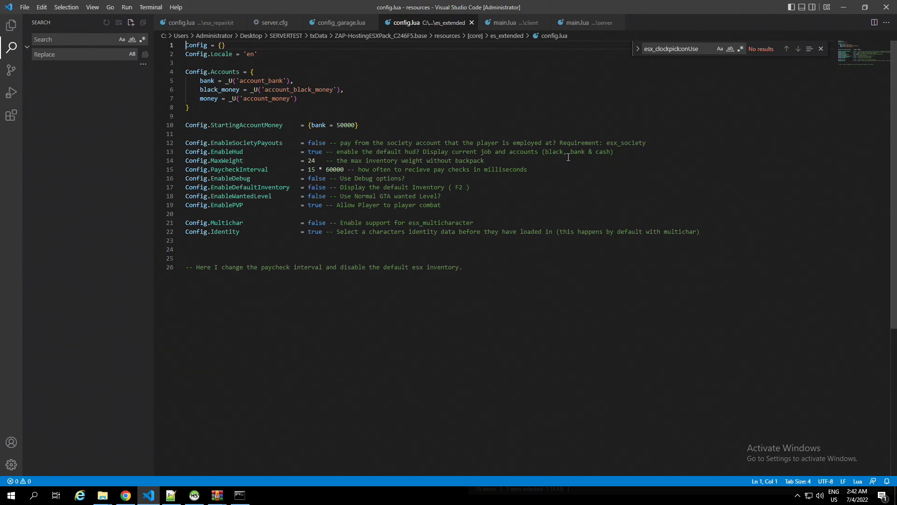
Step: Set Config.EnableHud to false in es_extended's config.lua and switch to FiveM
double_click(314, 152)
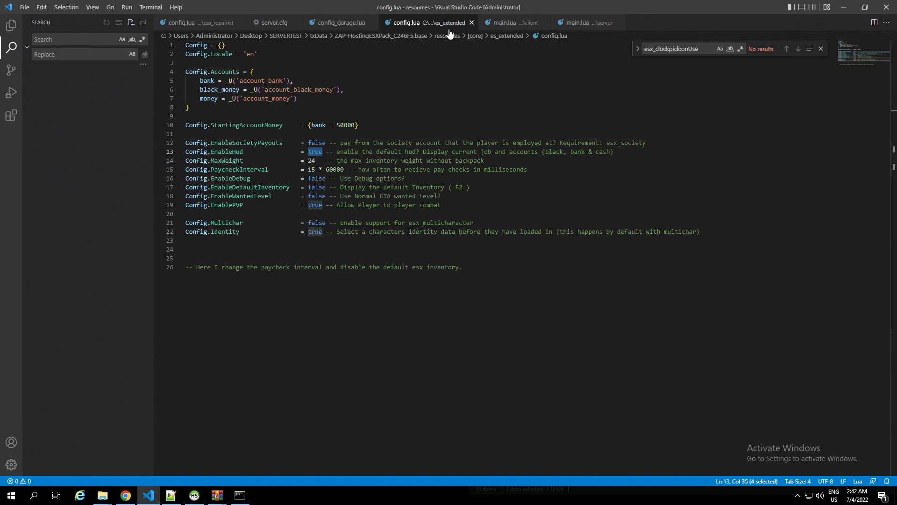
key("Delete")
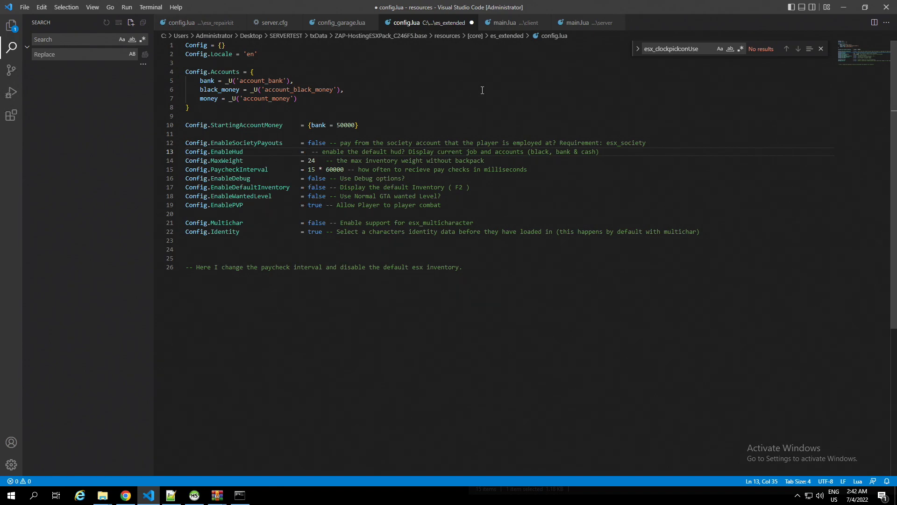
type("false")
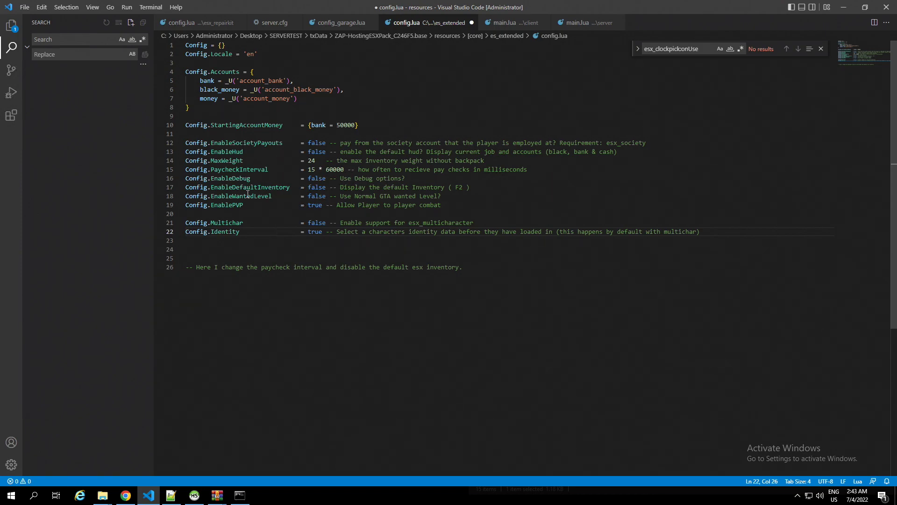
left_click(24, 6)
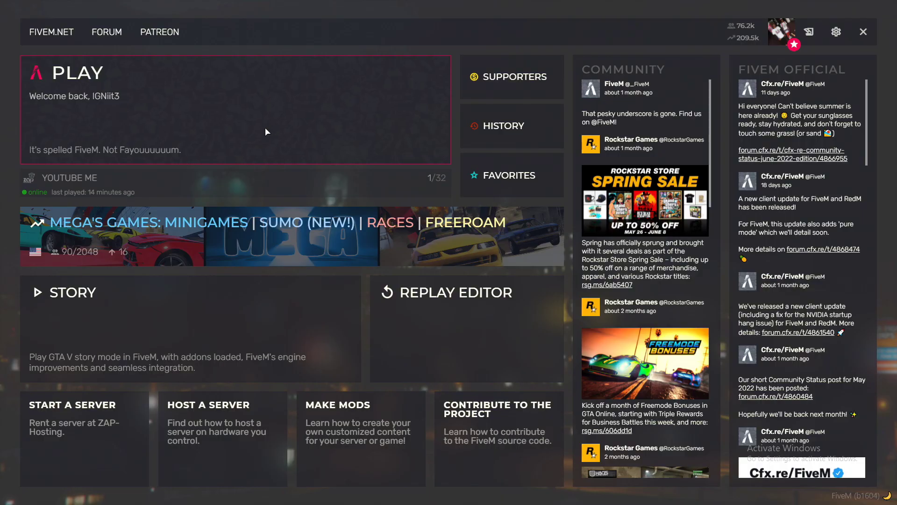
Step: Restart the YOUTUBE ME server from the txAdmin dashboard and confirm
left_click(9, 495)
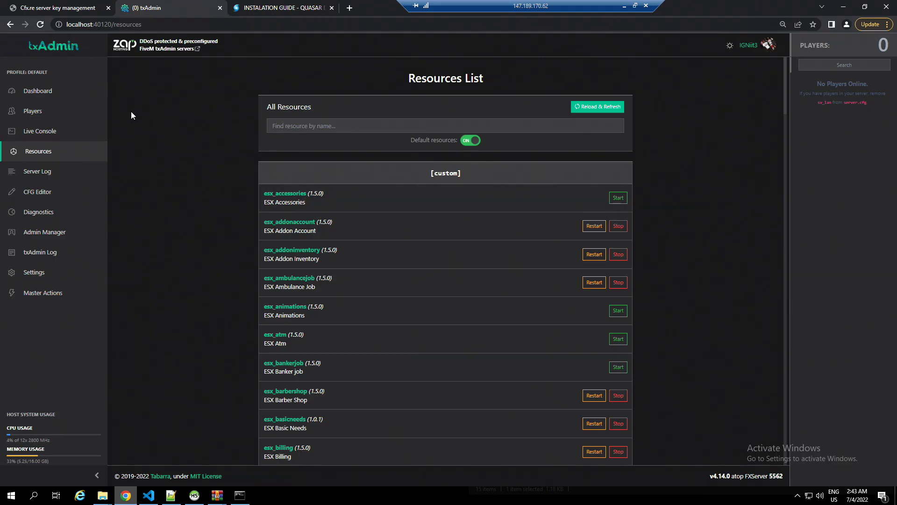
left_click(34, 111)
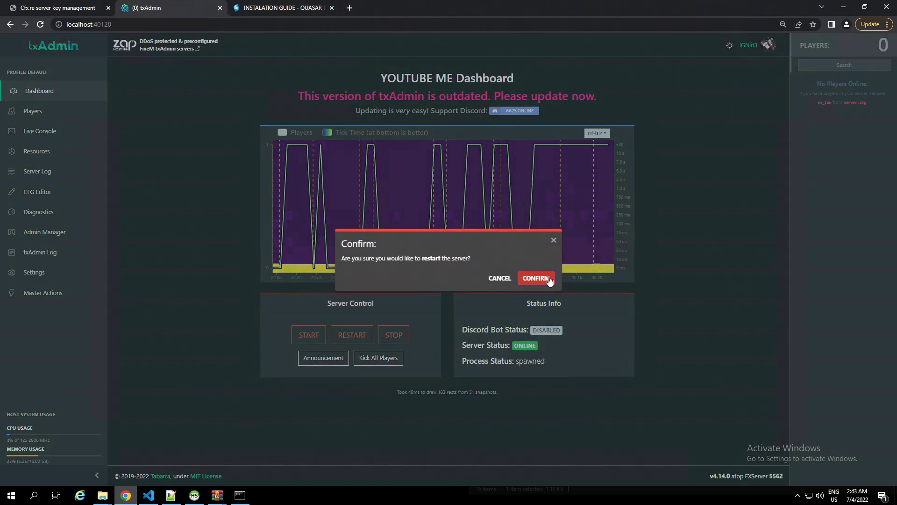
left_click(535, 278)
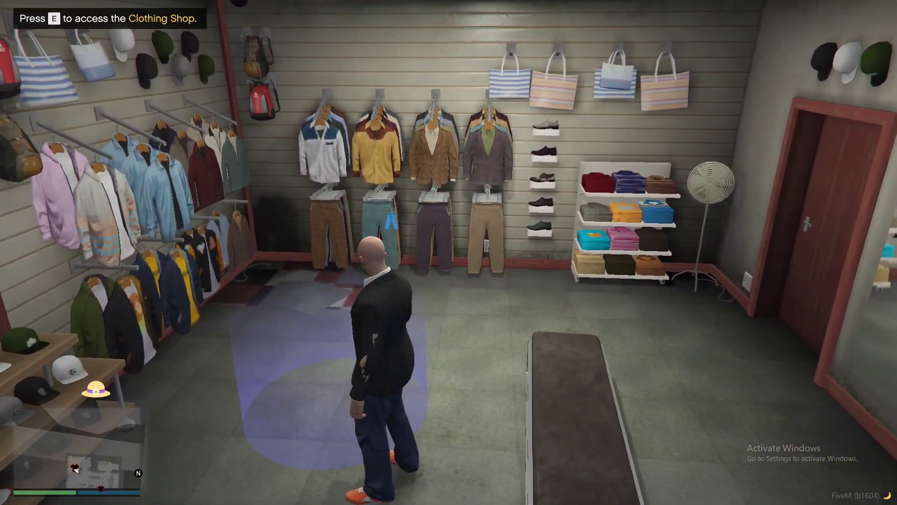
Step: Join the server and check the FXServer console for the player-connected message
key("e")
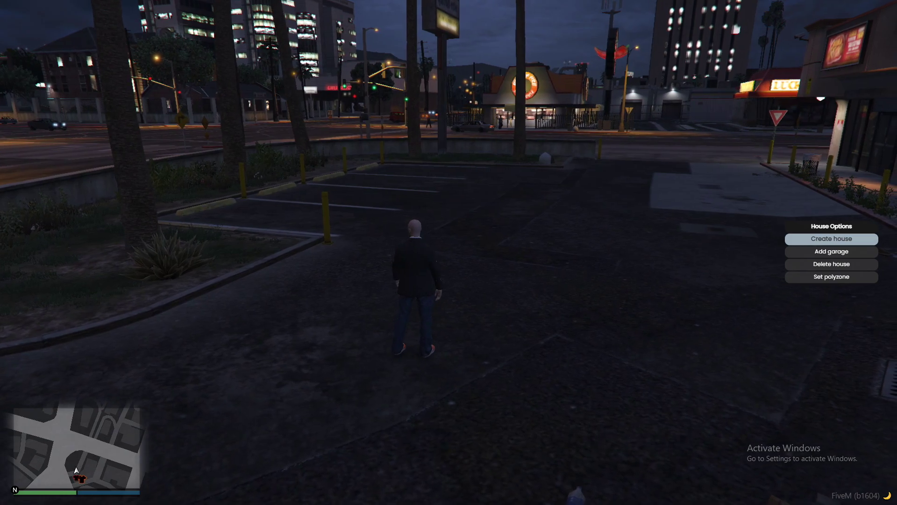
left_click(831, 238)
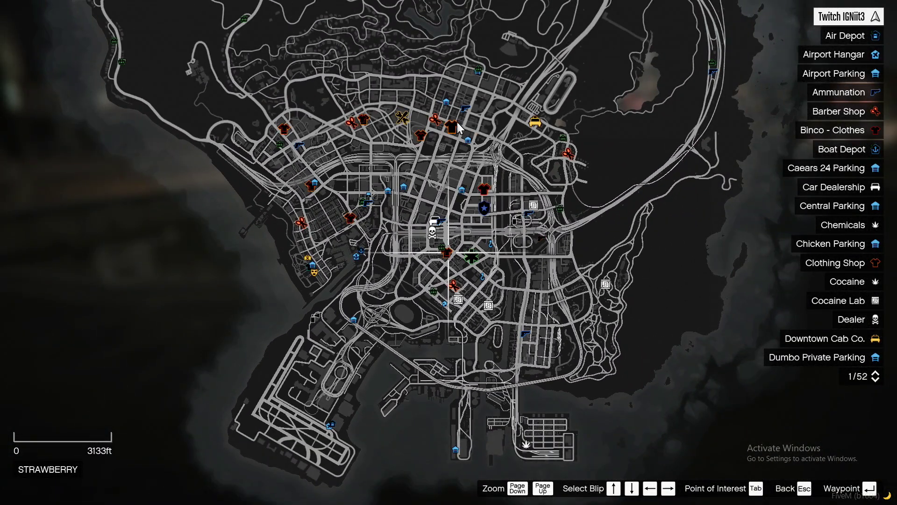
left_click(11, 495)
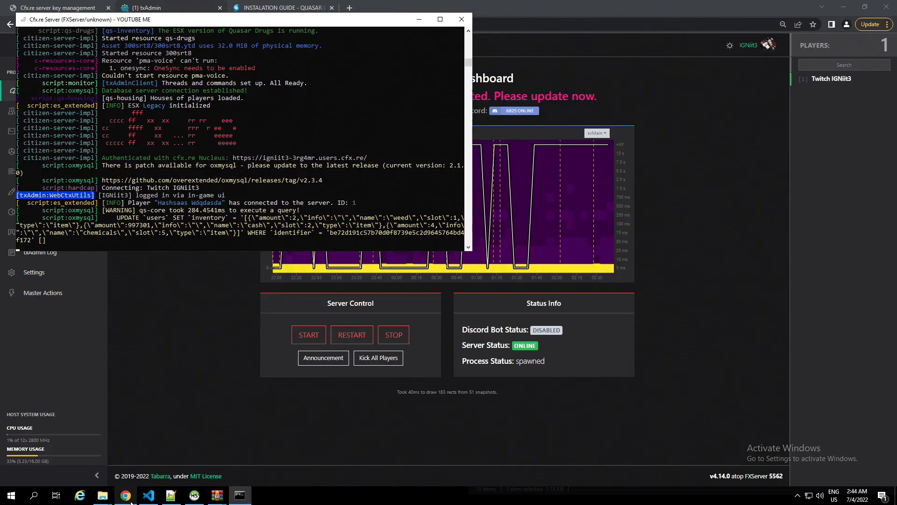
Step: Review server.cfg's ESX resource start list in VS Code
left_click(148, 496)
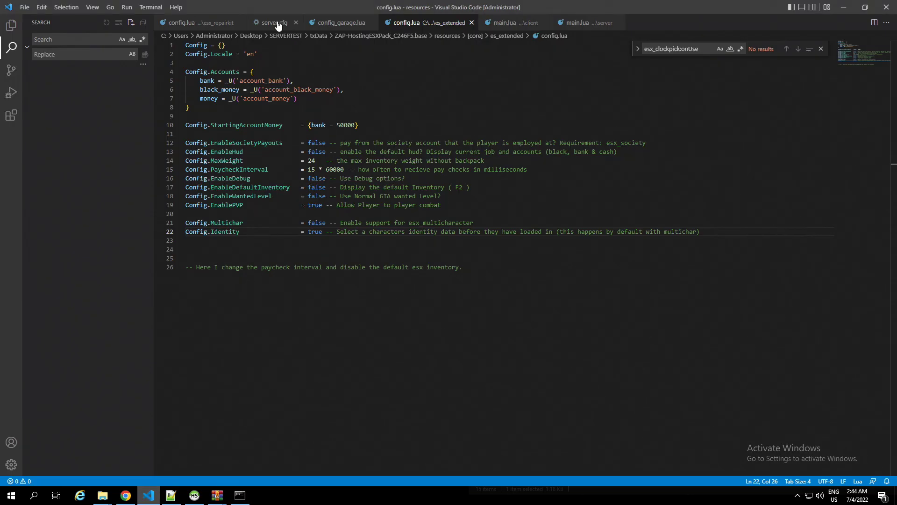
left_click(272, 22)
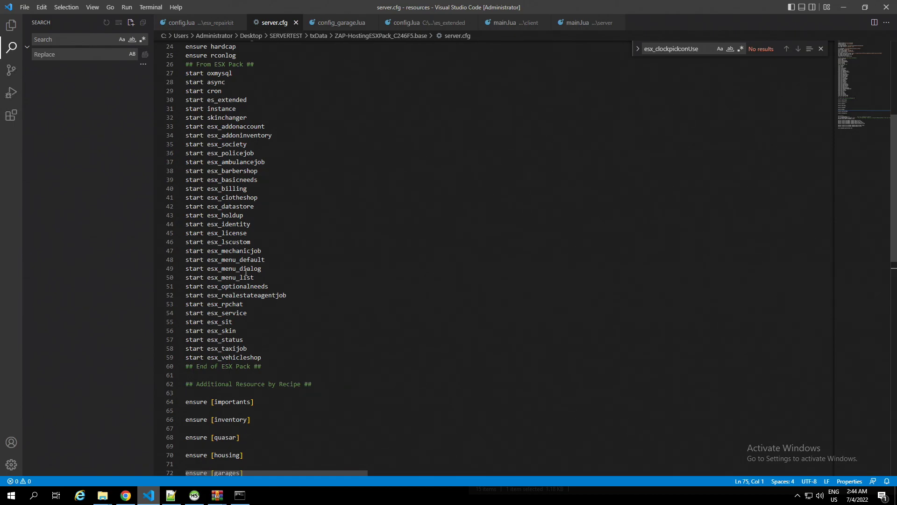
mouse_move(259, 195)
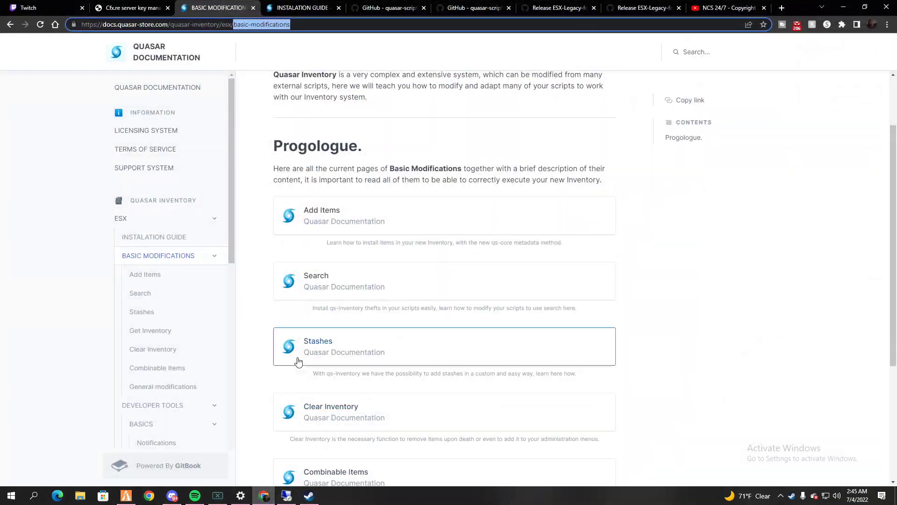
Step: Filter txAdmin's Resources list by 'clo' to show esx_clotheshop and rcore_clothes
left_click(147, 499)
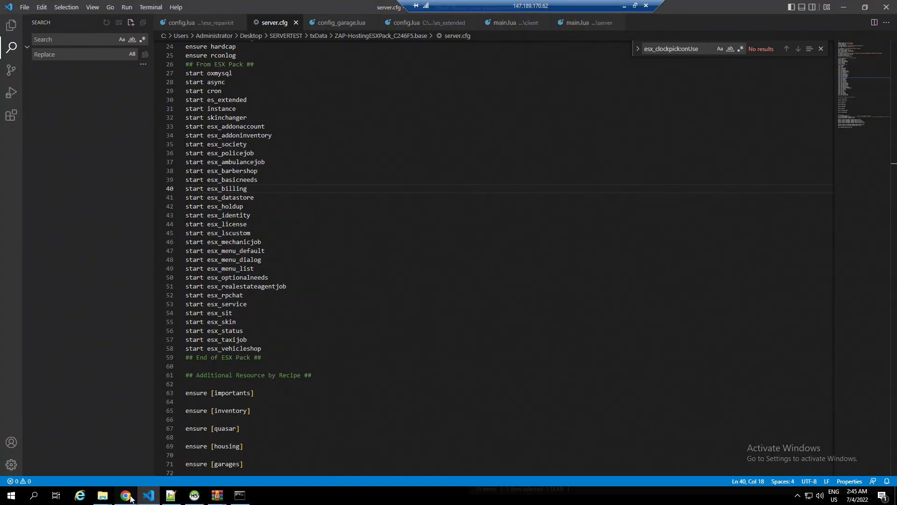
left_click(125, 496)
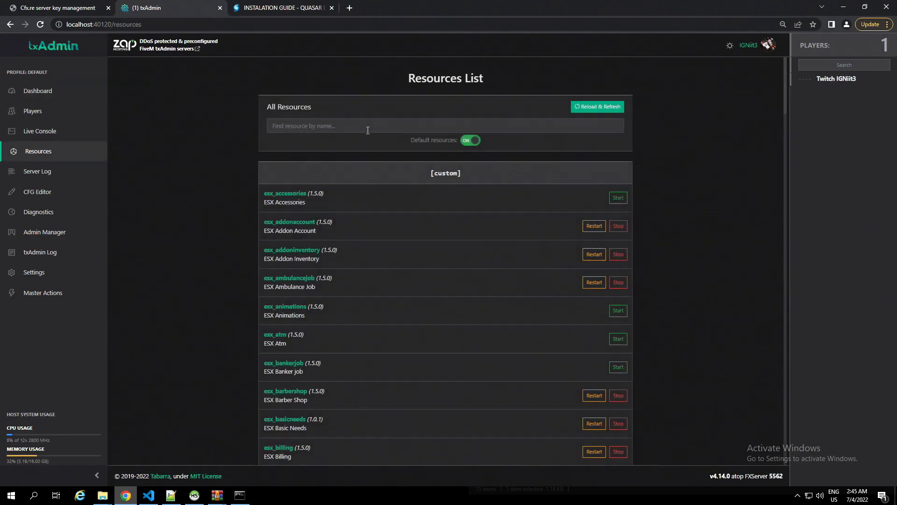
type("clo")
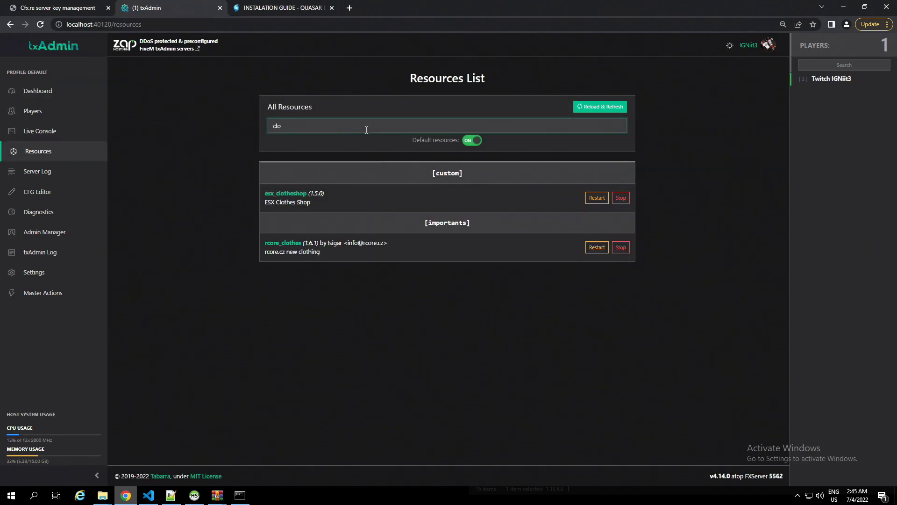
left_click(621, 197)
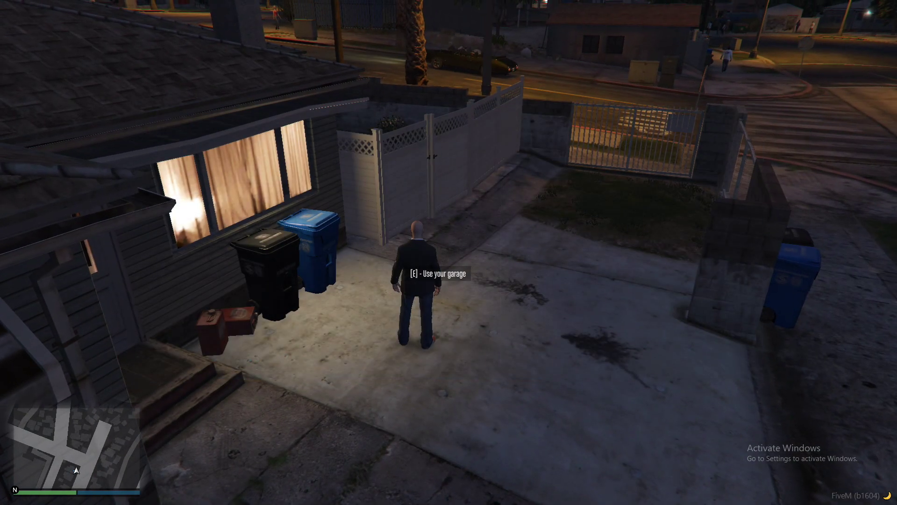
Step: Take the car from the house garage, drive through the city, and bring up the txAdmin menu
key("e")
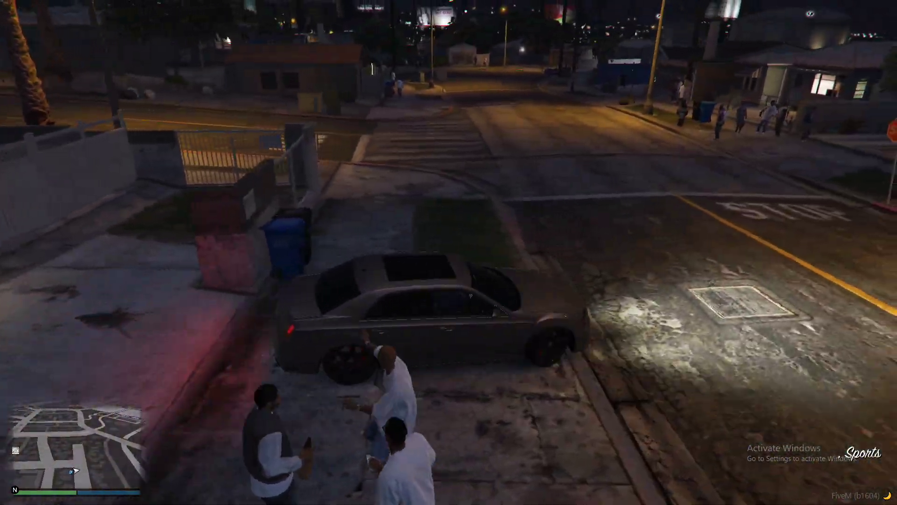
key("w")
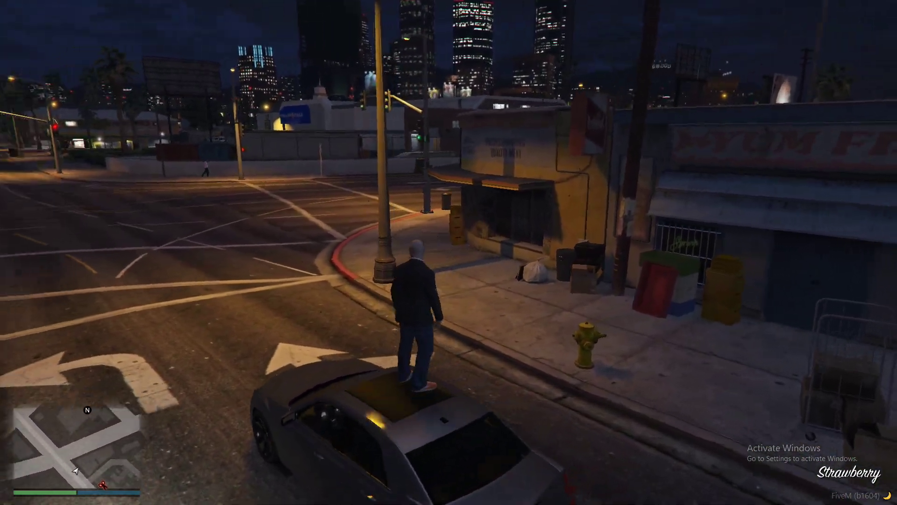
left_click(11, 495)
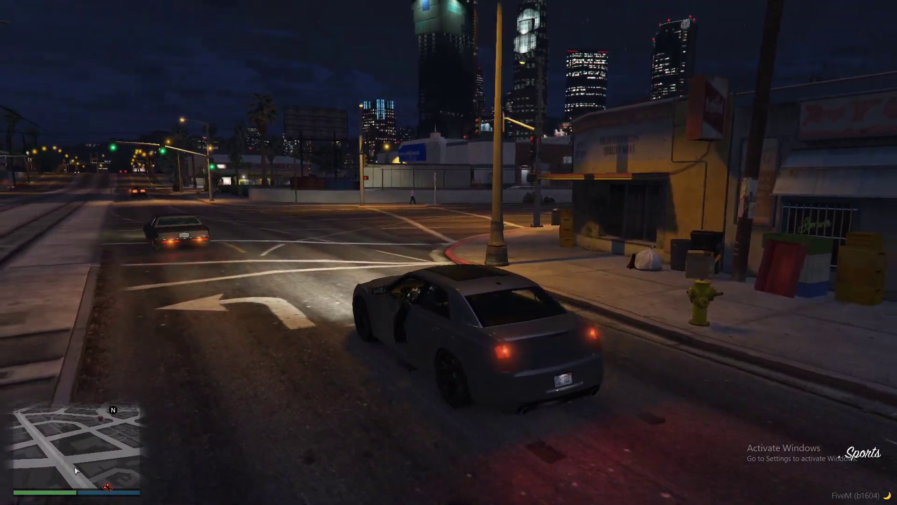
key("w")
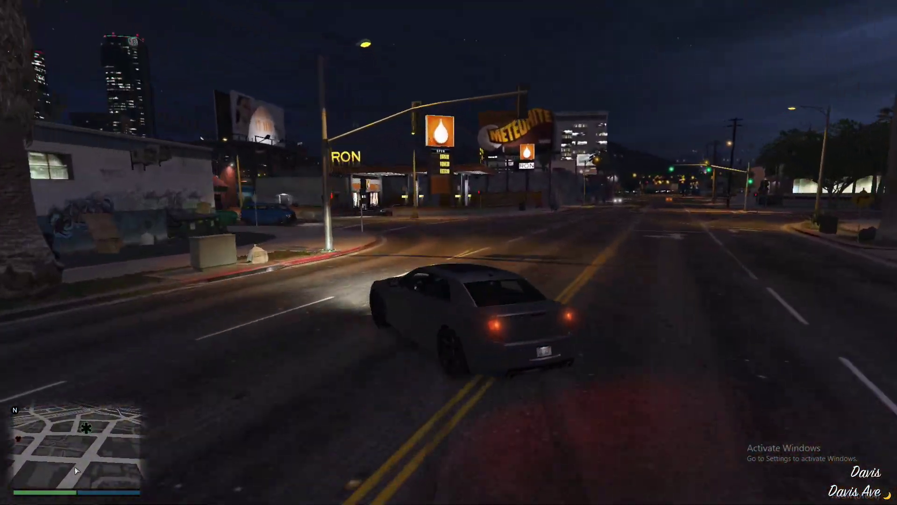
key("w")
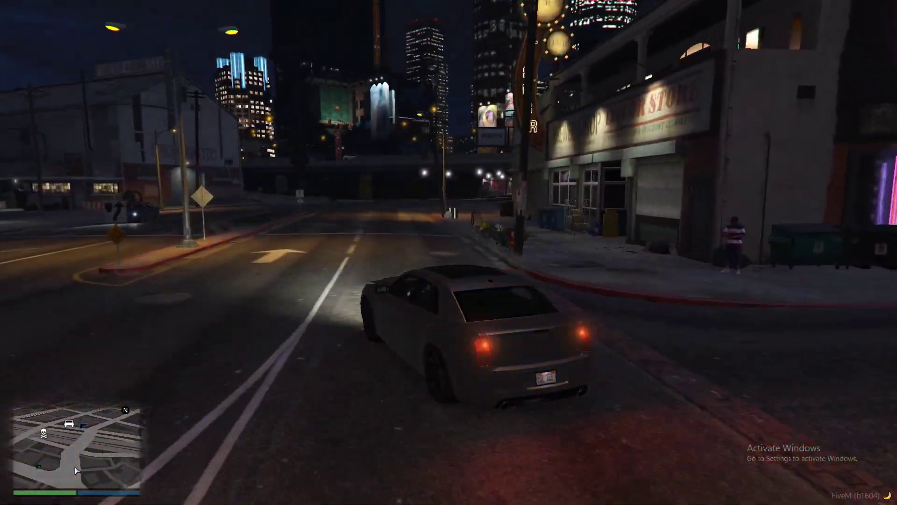
key("w")
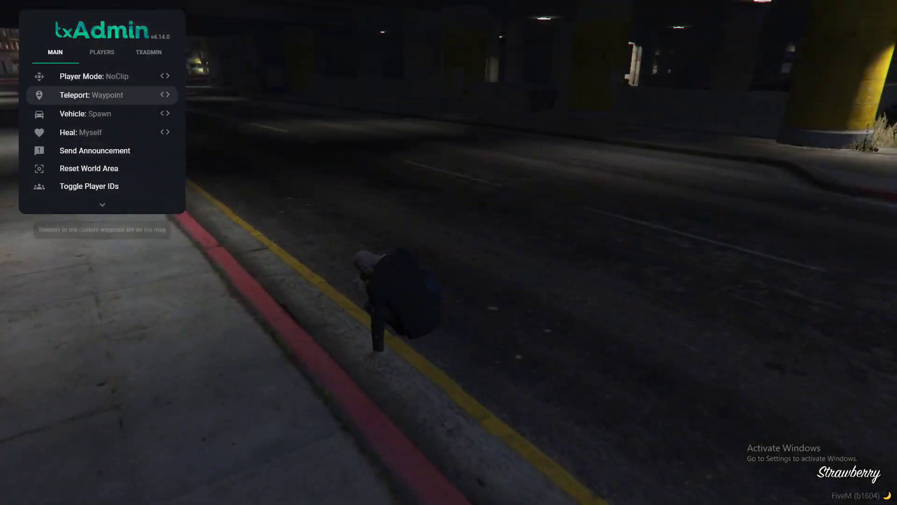
Step: Check the txAdmin resources list and bring server.cfg back to front in VS Code
left_click(101, 95)
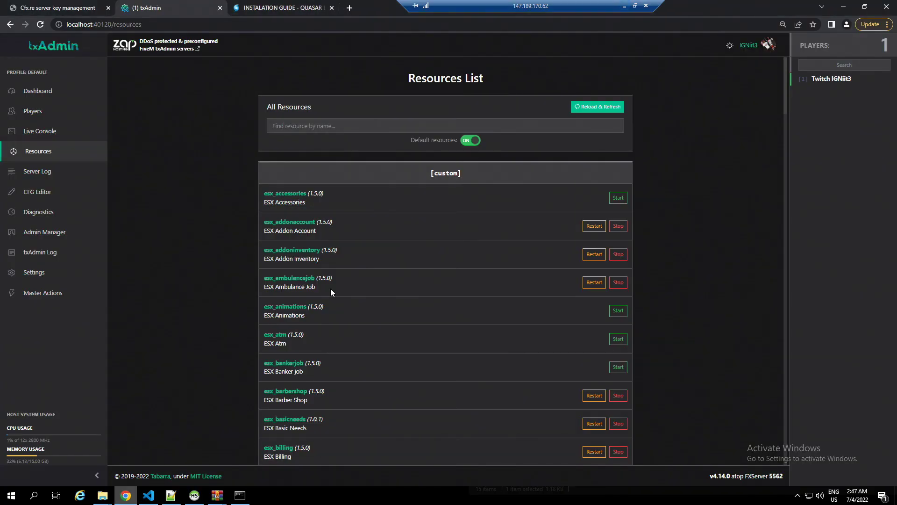
left_click(148, 495)
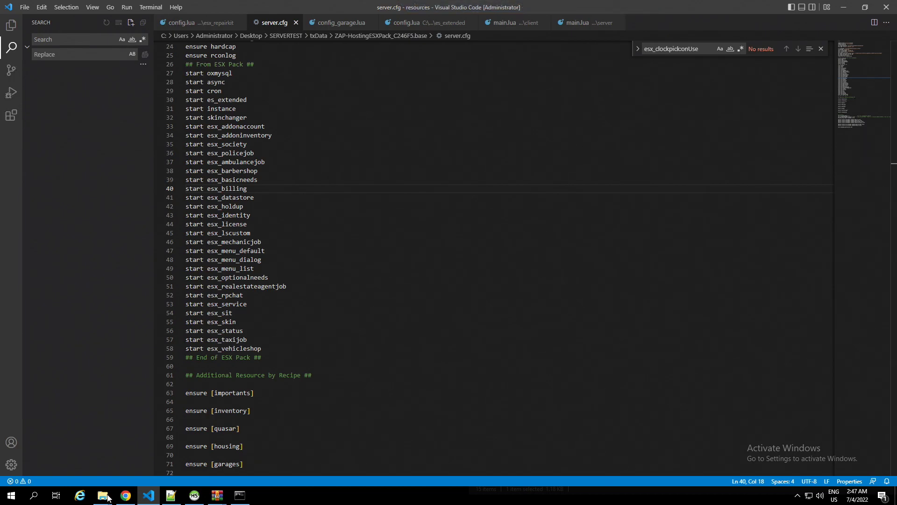
Step: Browse resources > [inventory] > qs-core > config and open config_items.lua in VS Code
left_click(103, 495)
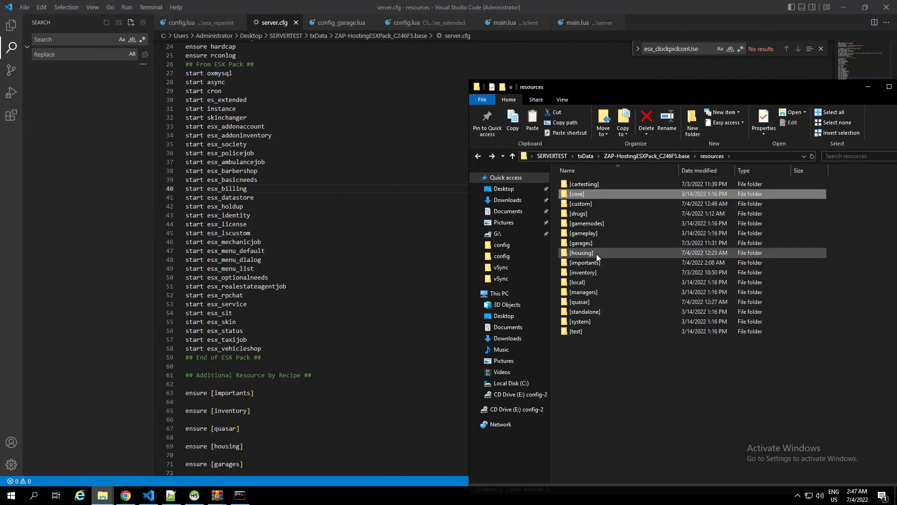
left_click(583, 262)
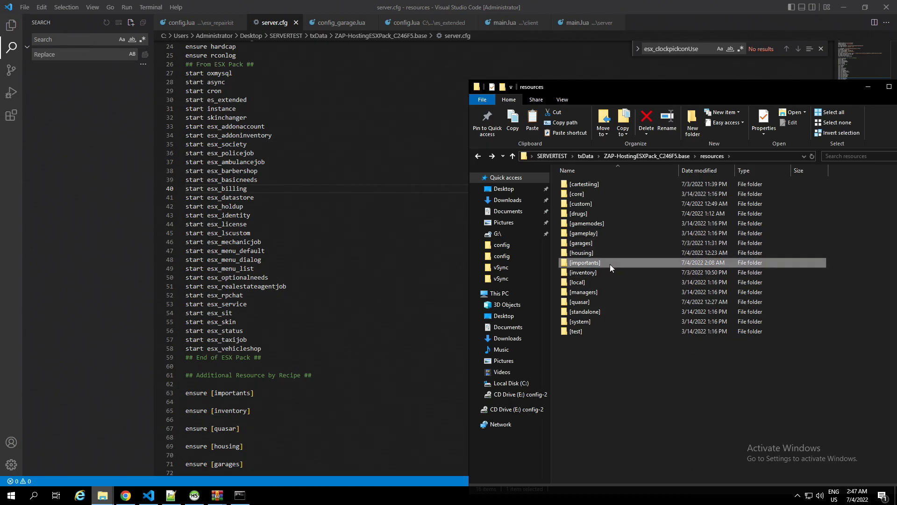
left_click(581, 253)
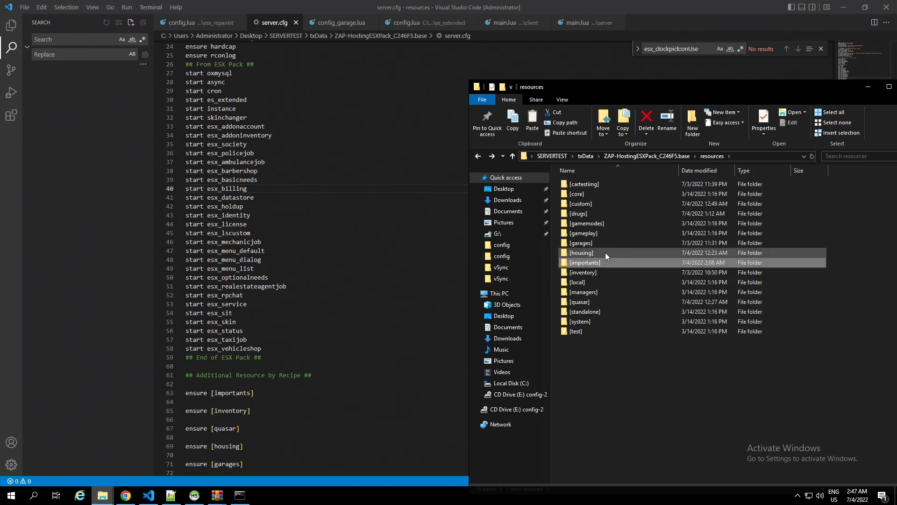
double_click(584, 272)
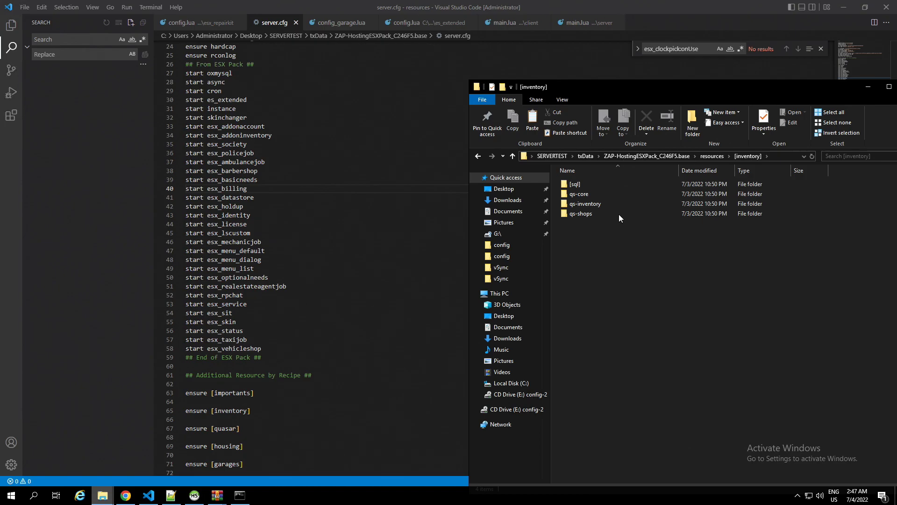
left_click(580, 194)
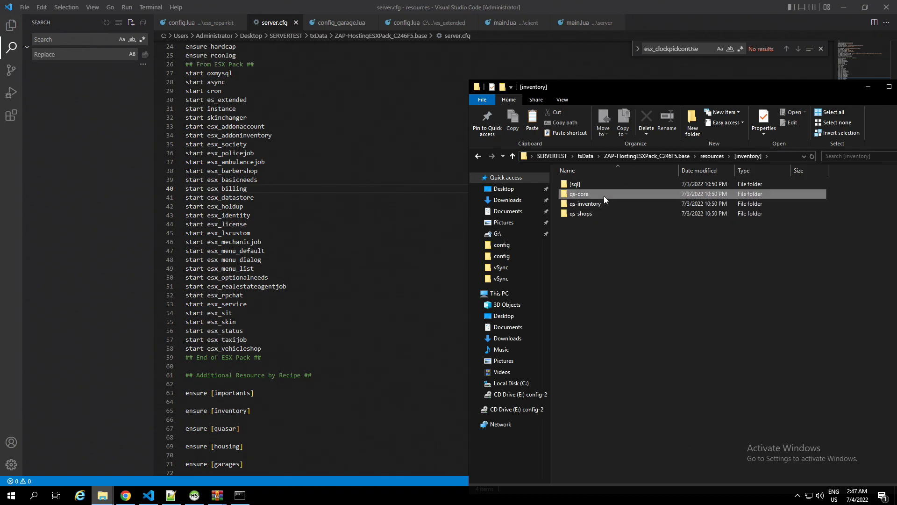
double_click(580, 194)
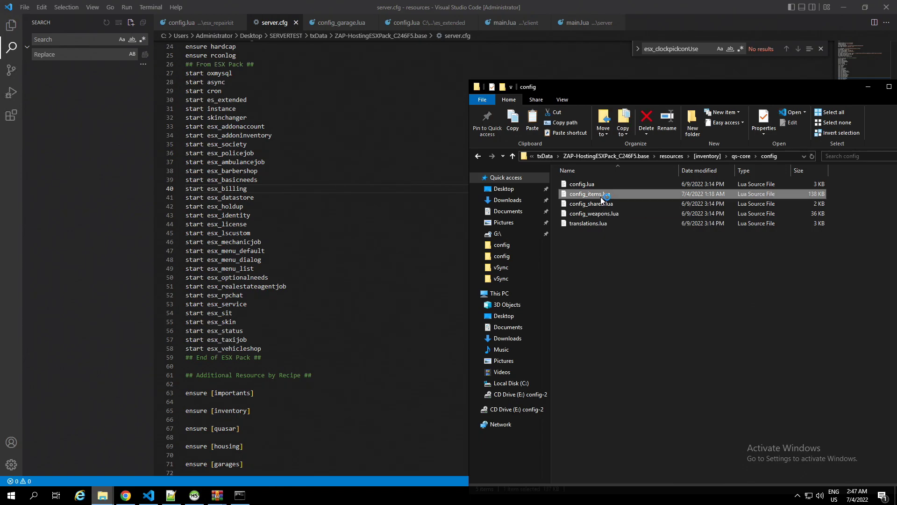
double_click(587, 194)
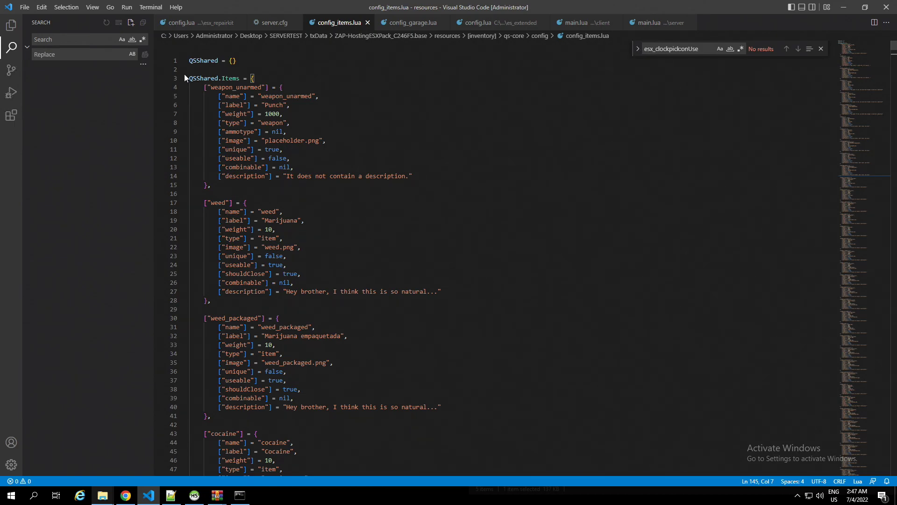
Step: Search the project for 'repair' and inspect matches down to the repairkit item definition
scroll("down", 3)
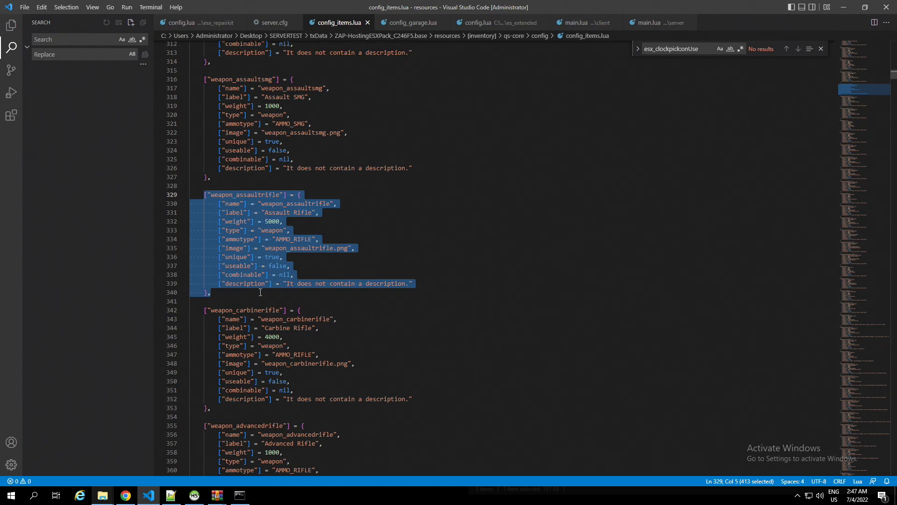
mouse_move(103, 48)
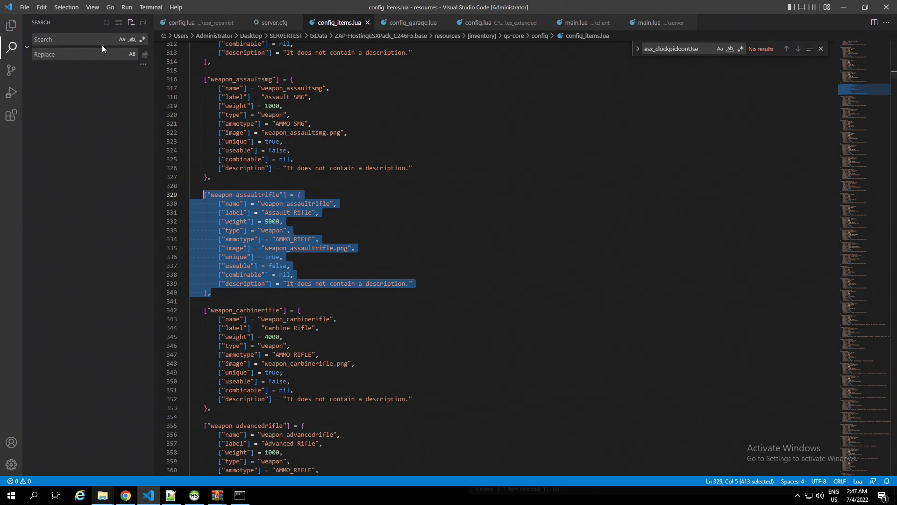
left_click(75, 39)
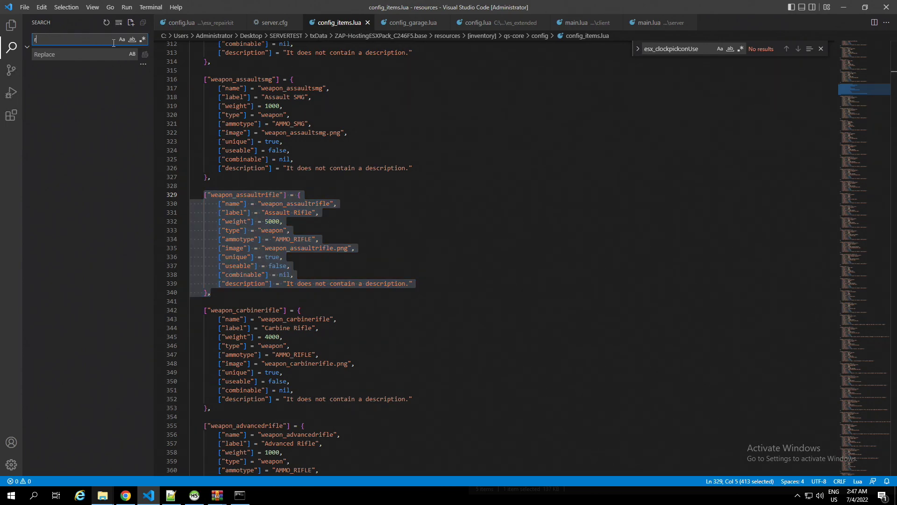
type("repair")
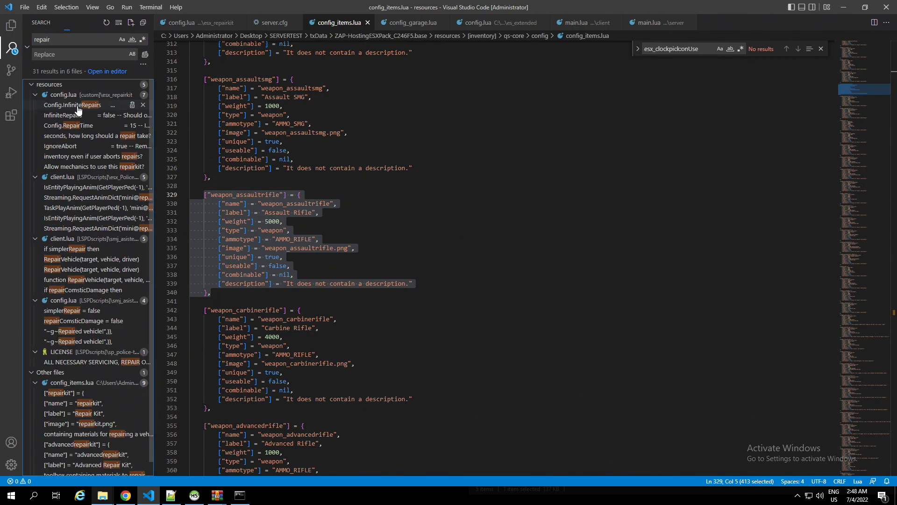
left_click(70, 125)
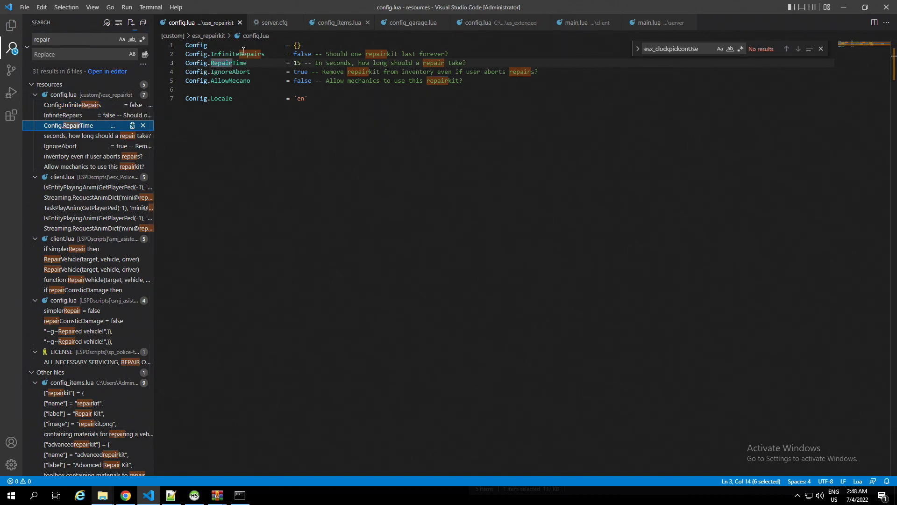
left_click(336, 21)
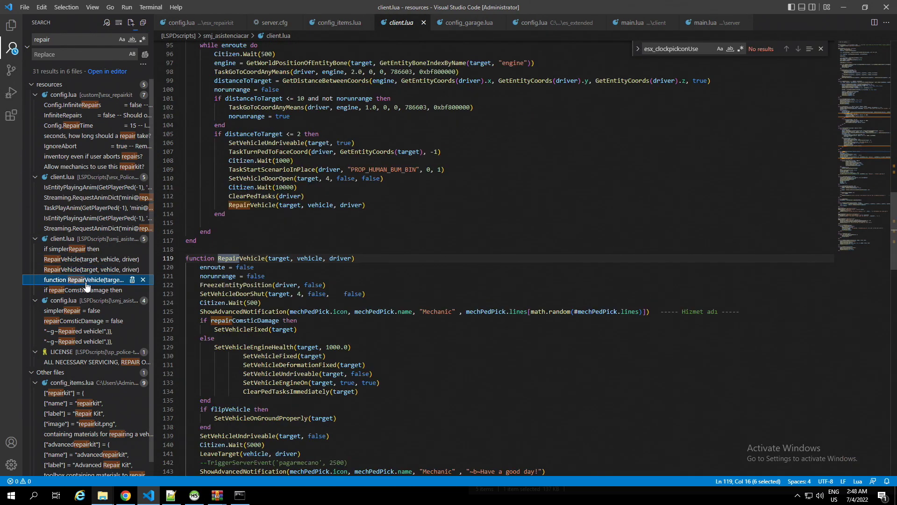
left_click(73, 310)
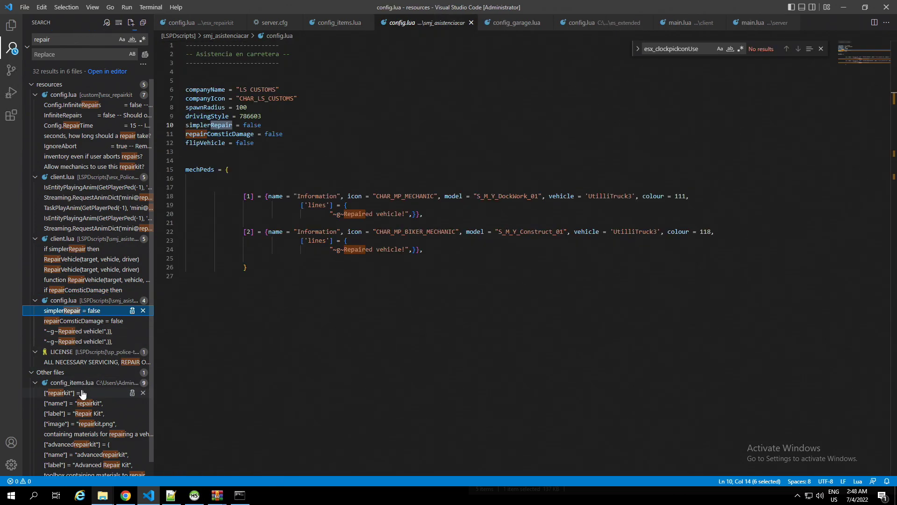
left_click(62, 392)
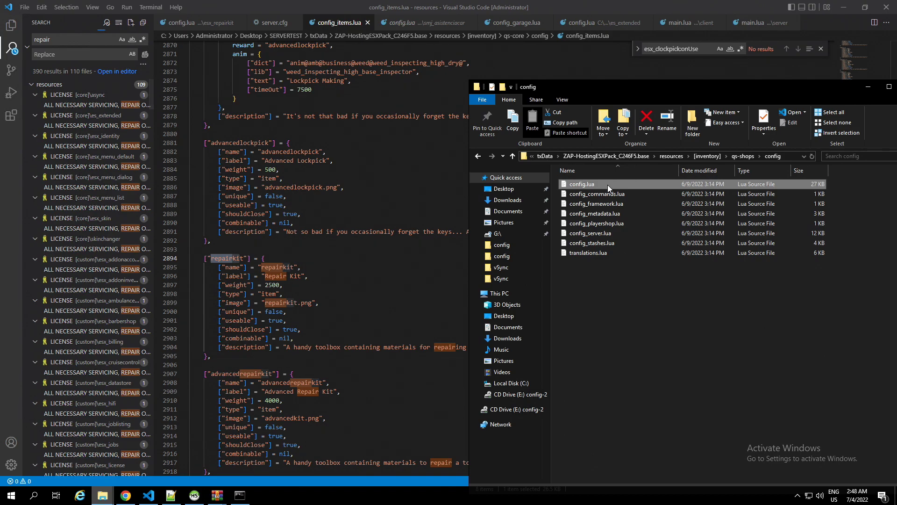
Step: Open qs-shops' config.lua showing the Market shop items in VS Code
double_click(582, 184)
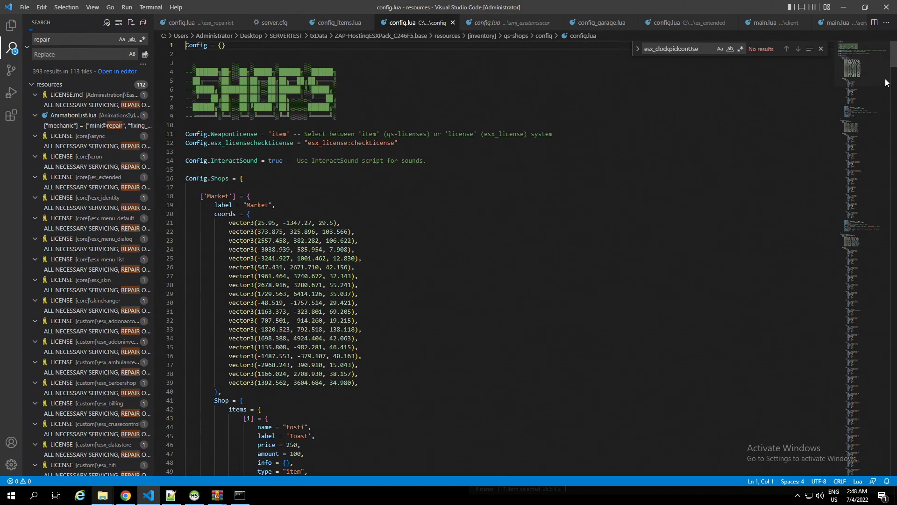
Step: Replace the Market shop's water_bottle item name with repairkit
scroll("down", 3)
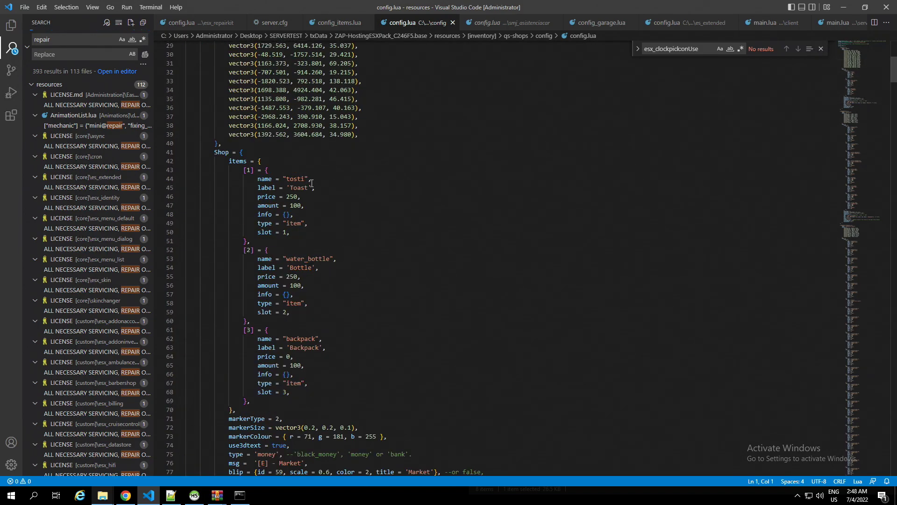
double_click(295, 178)
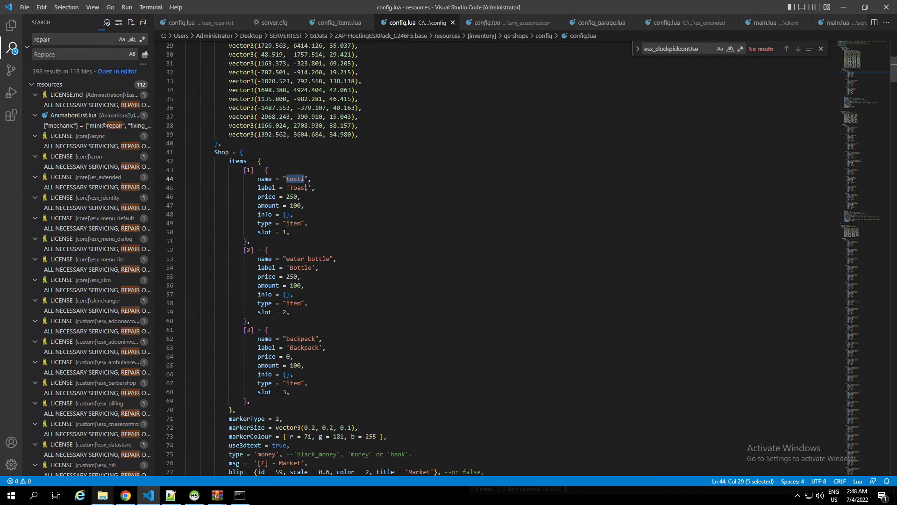
double_click(310, 259)
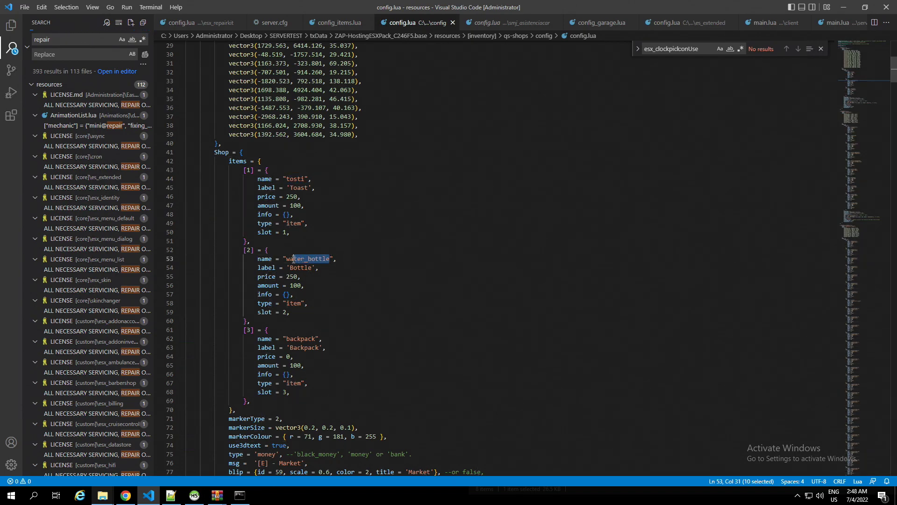
double_click(309, 259)
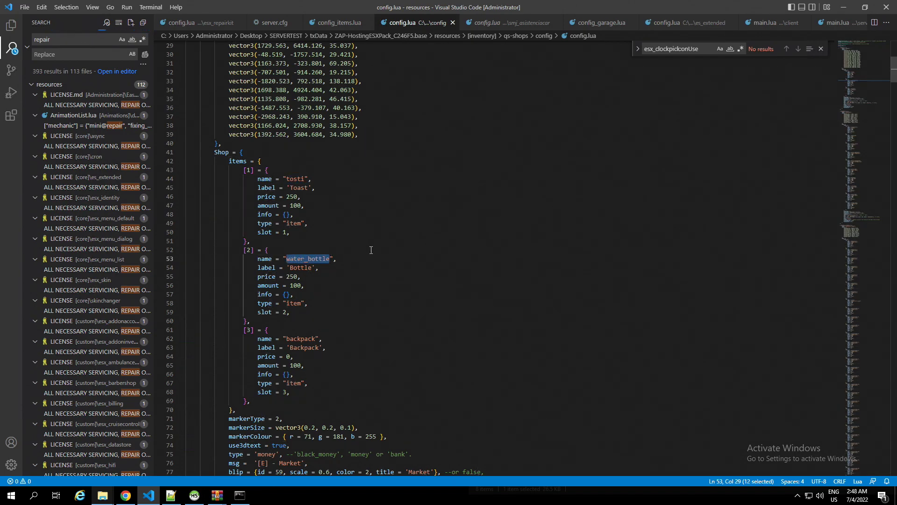
type("repairkit")
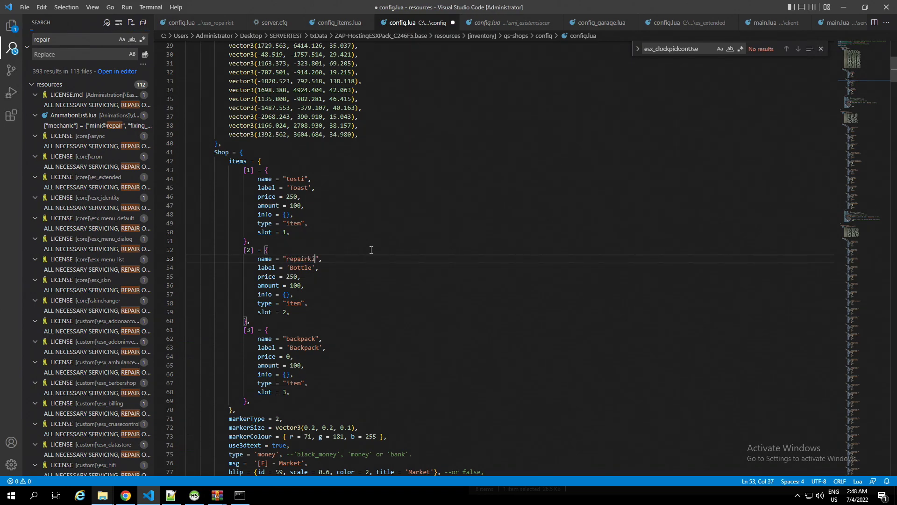
Step: Replace the item's Bottle label with 'Repair Kit', cross-checking the item definition file
double_click(300, 267)
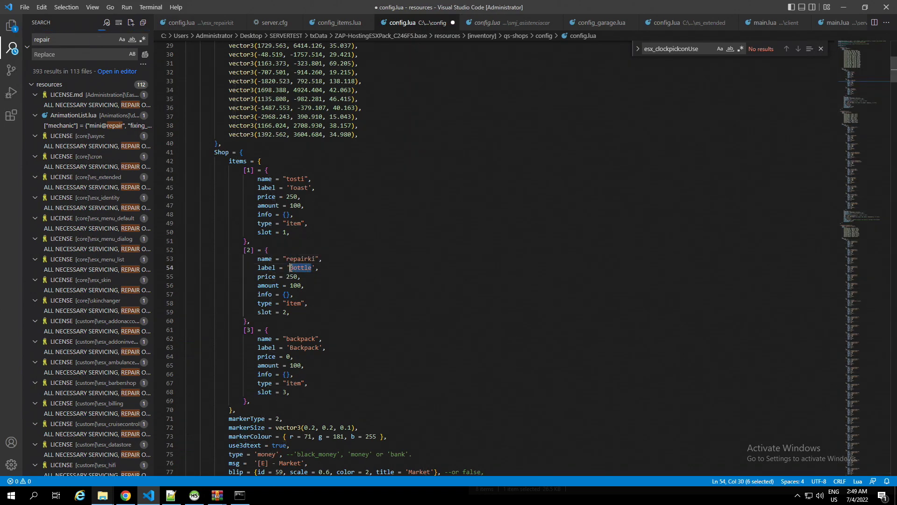
key("Delete")
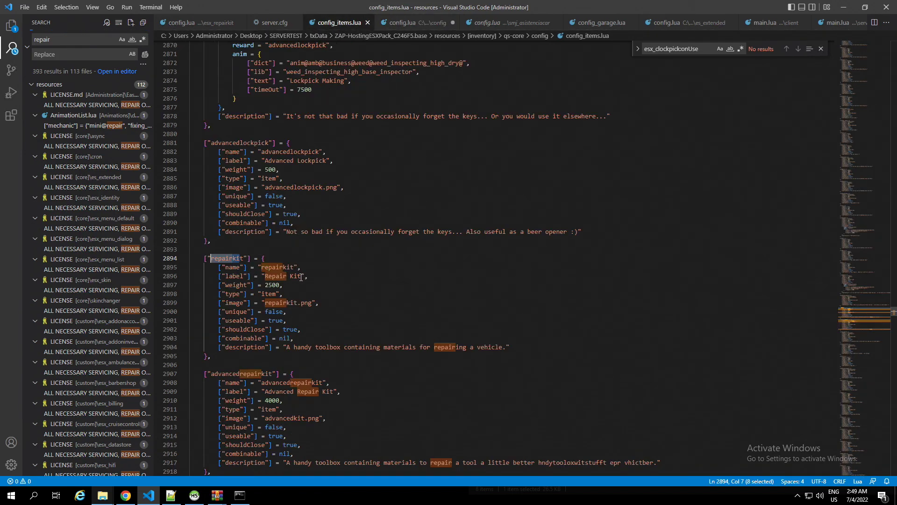
right_click(291, 275)
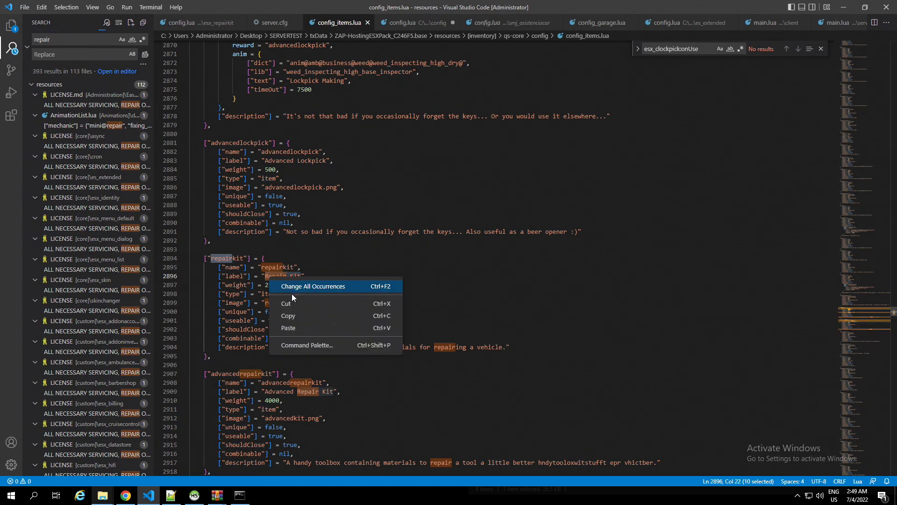
left_click(414, 23)
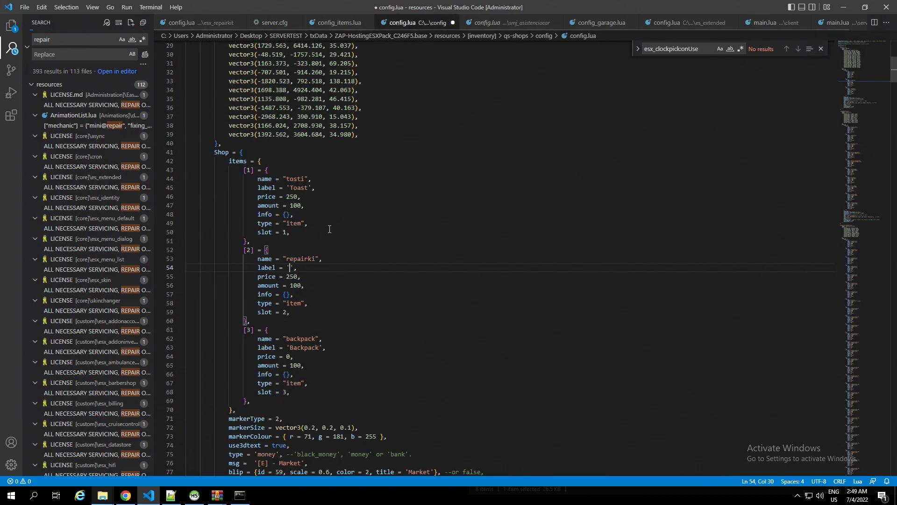
type("Repair Kit")
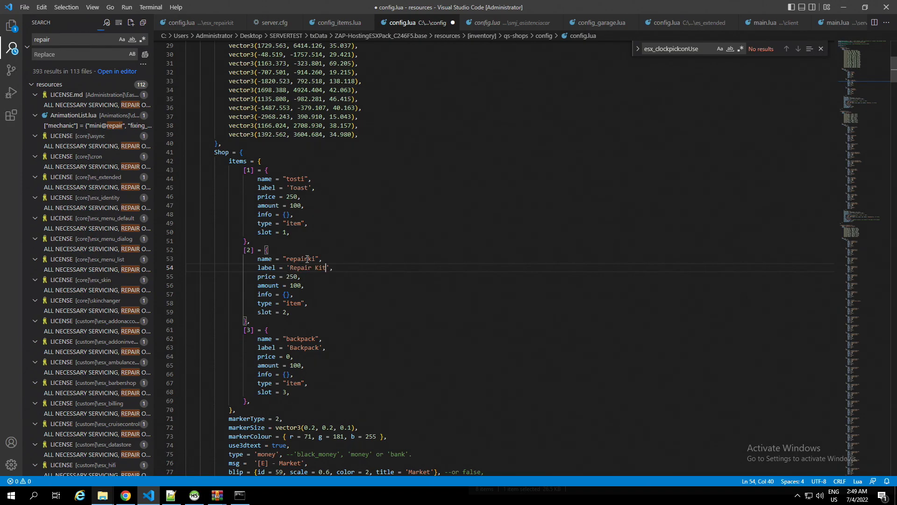
left_click(336, 23)
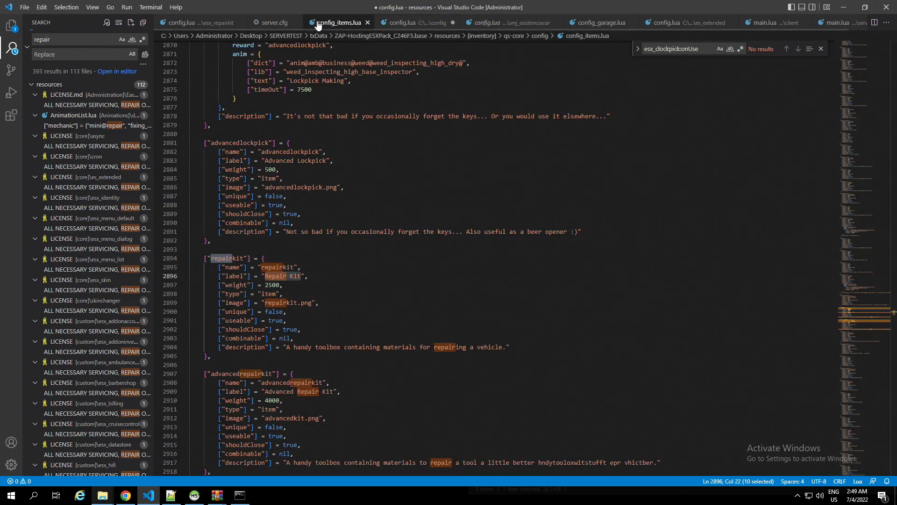
left_click(411, 22)
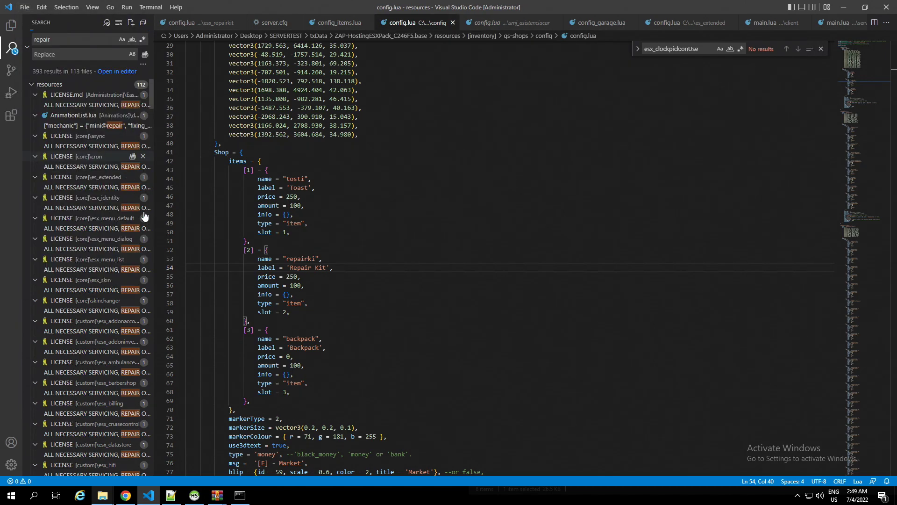
mouse_move(148, 495)
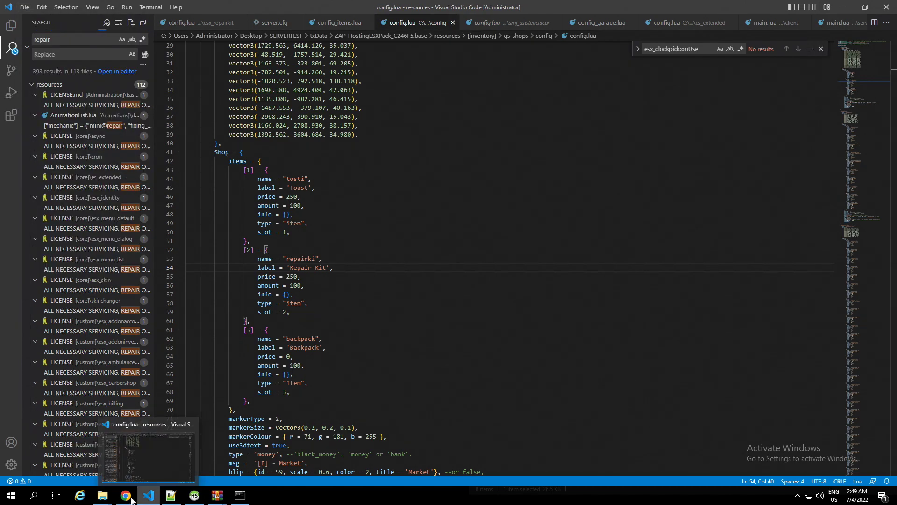
Step: Filter the txAdmin resources list by 'qs' and return to the game
left_click(124, 495)
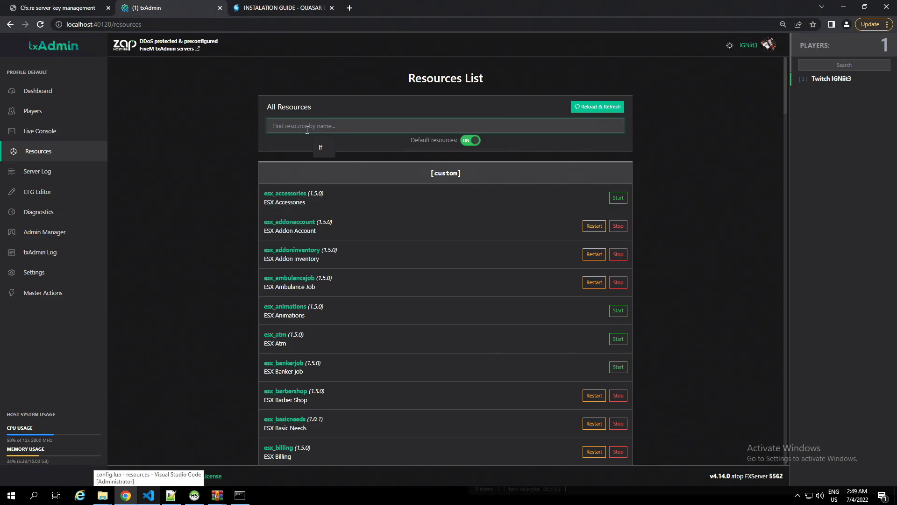
type("qs")
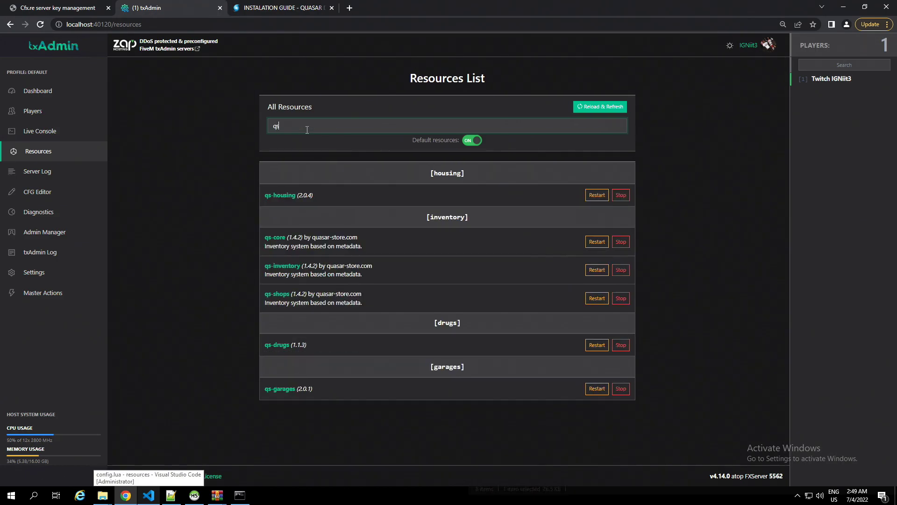
mouse_move(299, 231)
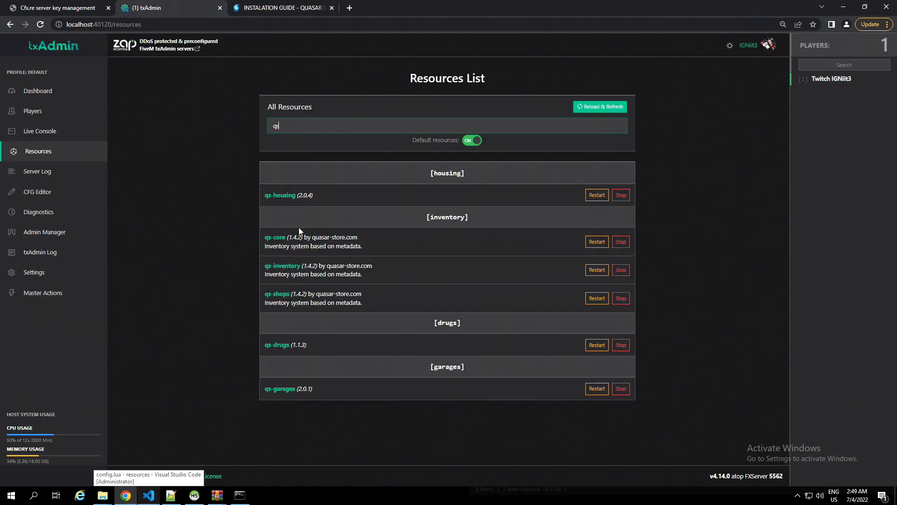
left_click(596, 298)
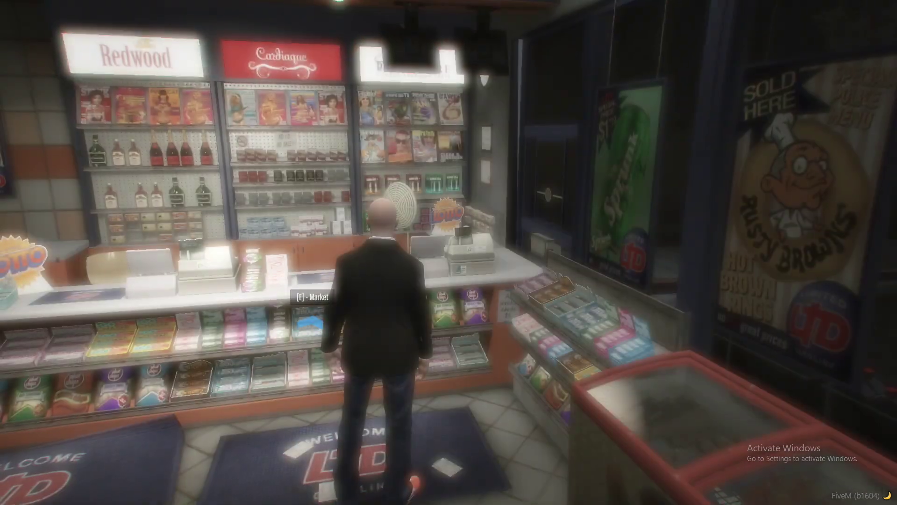
Step: Approach the Market counter, check the game console, then leave for the server panel
key("e")
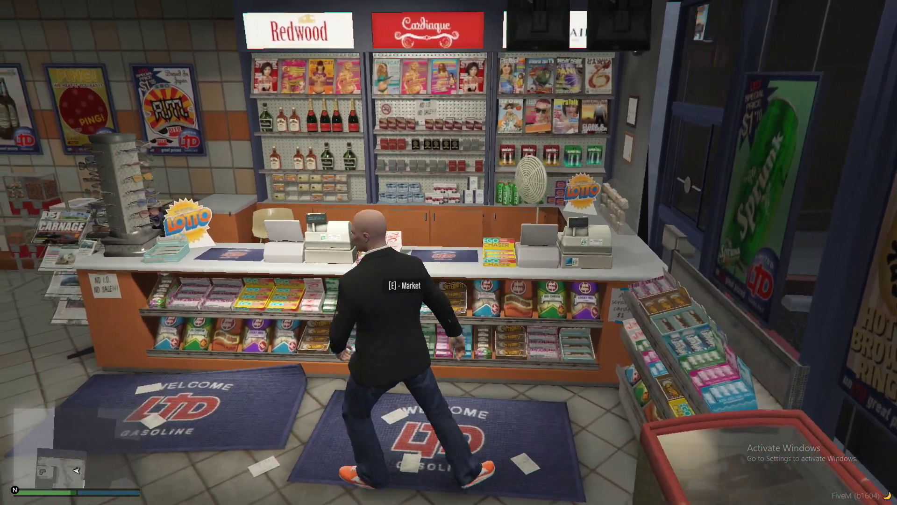
key("e")
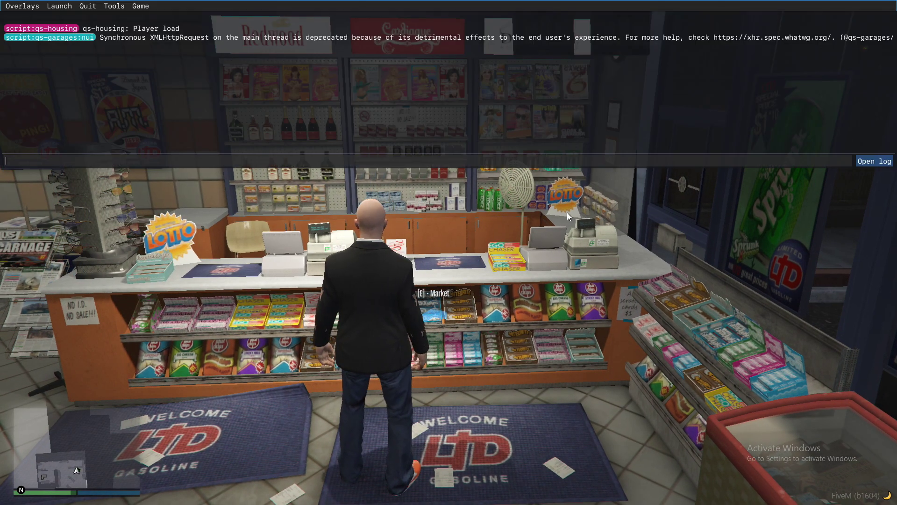
left_click(10, 496)
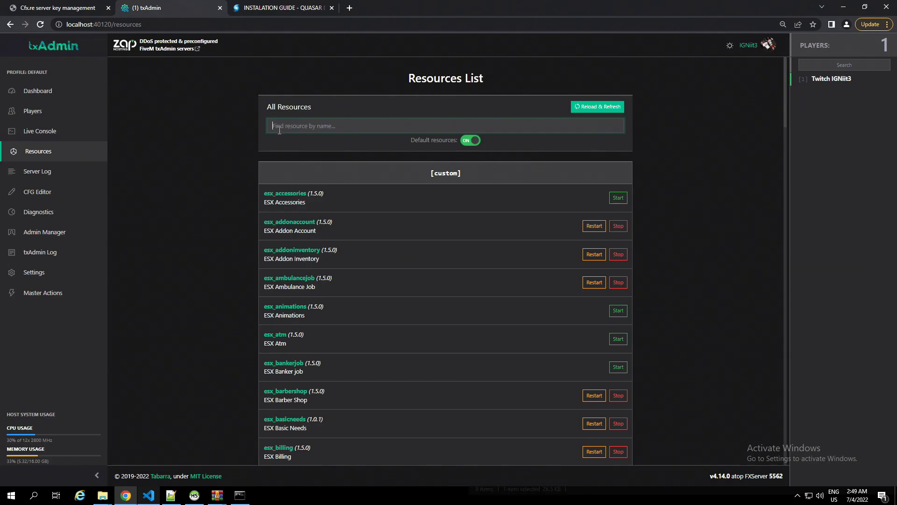
type("qs")
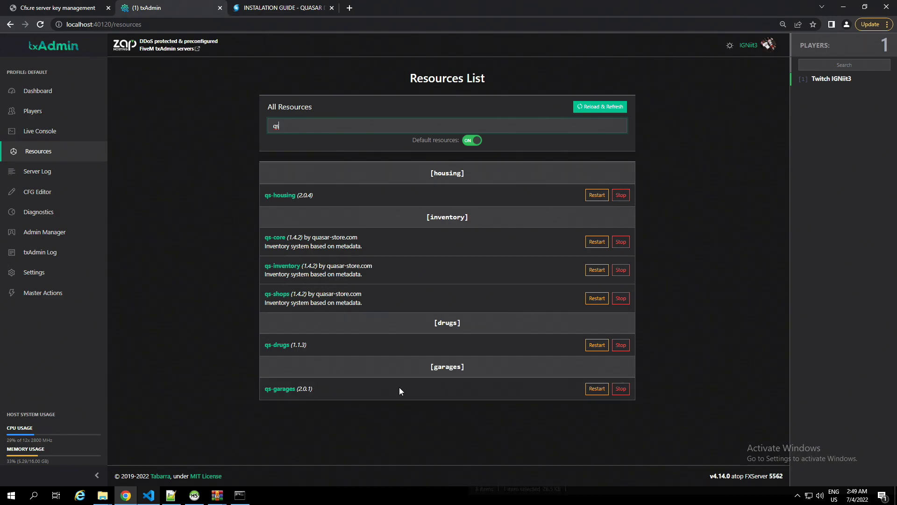
left_click(596, 298)
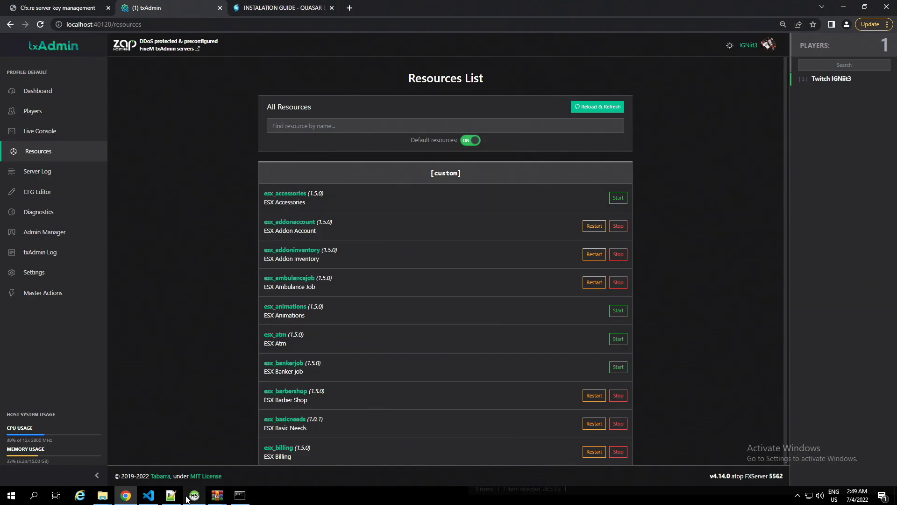
left_click(169, 495)
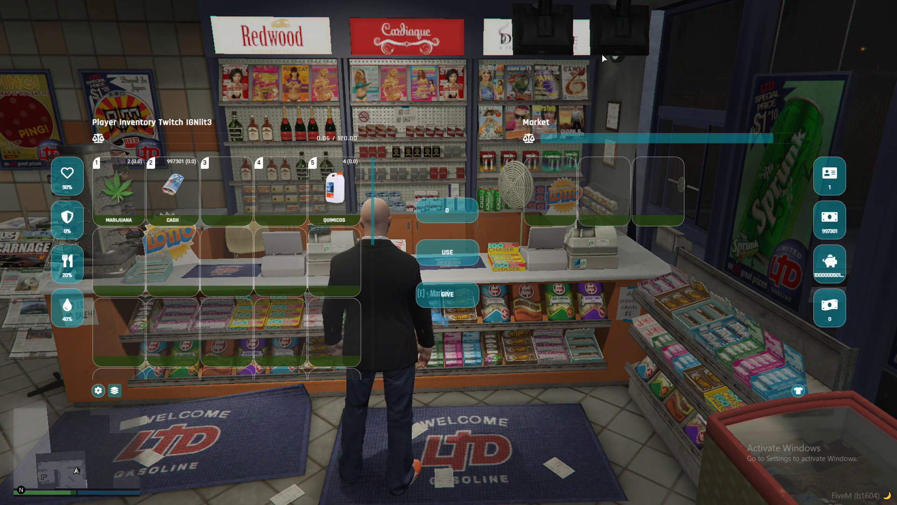
Step: Leave the empty Market shop to recheck config.lua and switch to the server panel
left_click(10, 495)
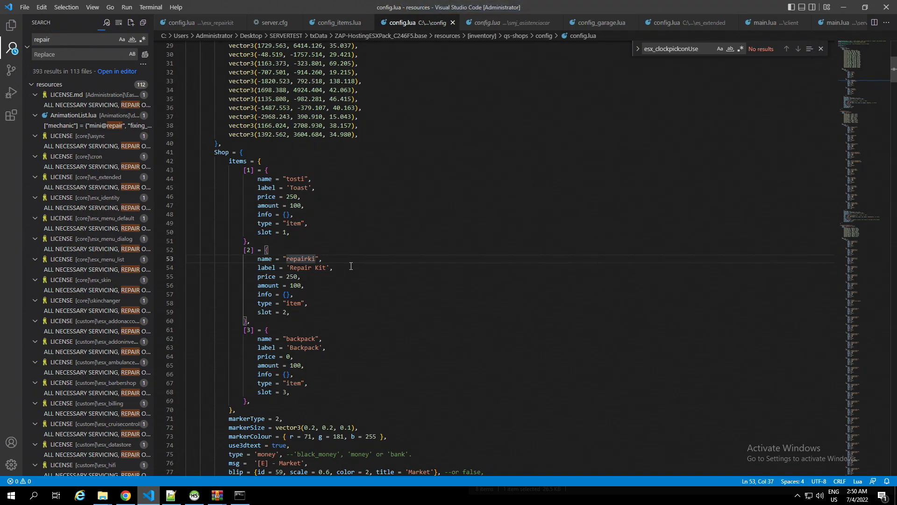
left_click(24, 7)
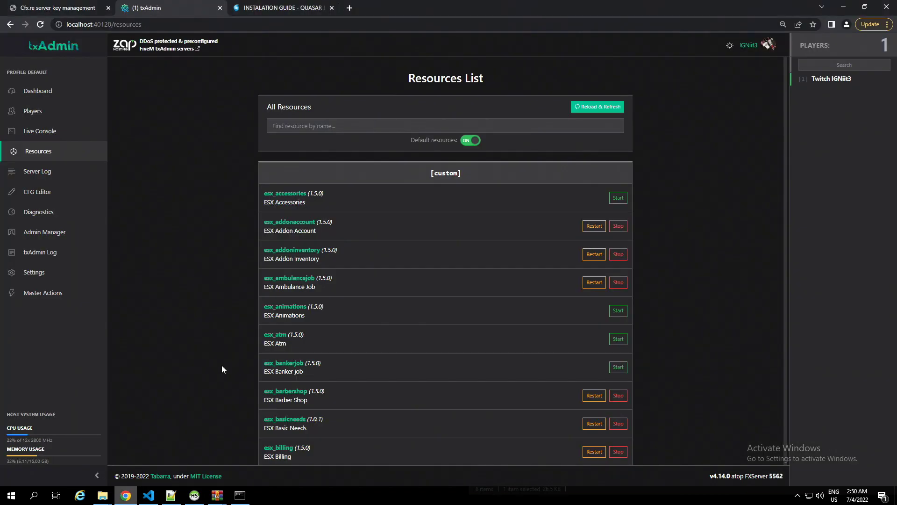
Step: Filter txAdmin resources by 'qs' again and bring up the server resources folder
type("qs")
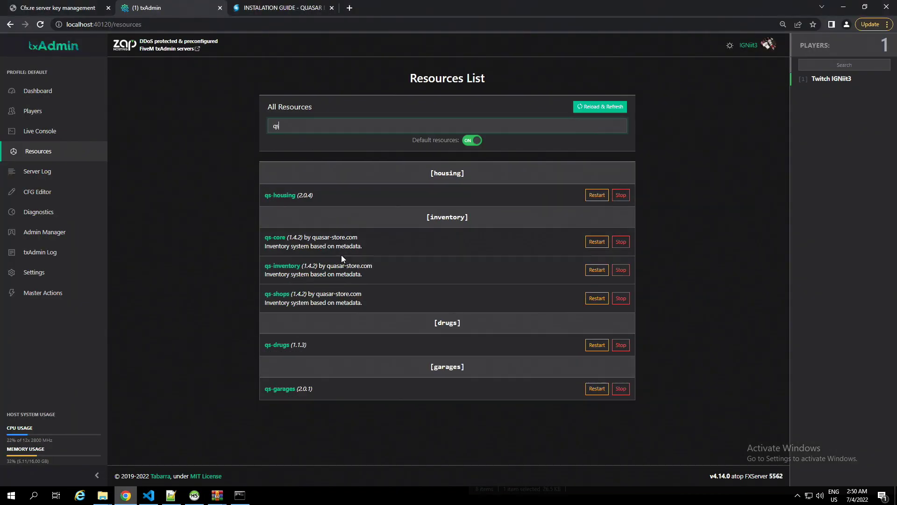
left_click(596, 297)
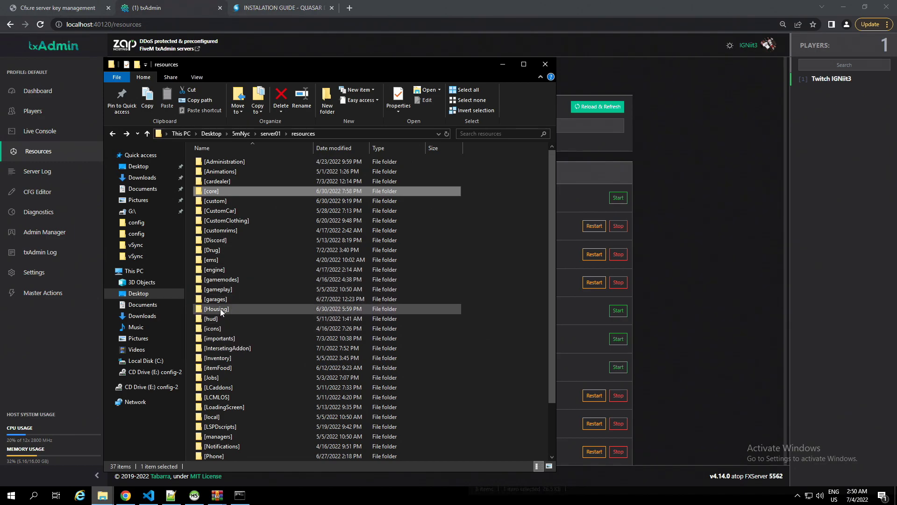
Step: Find repairkit.png in the icons folder via search, view it and copy it
left_click(212, 329)
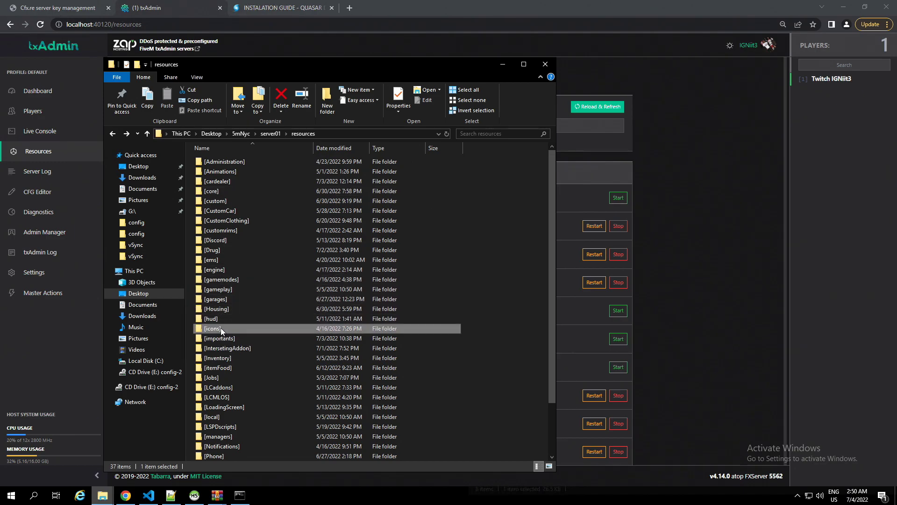
double_click(212, 328)
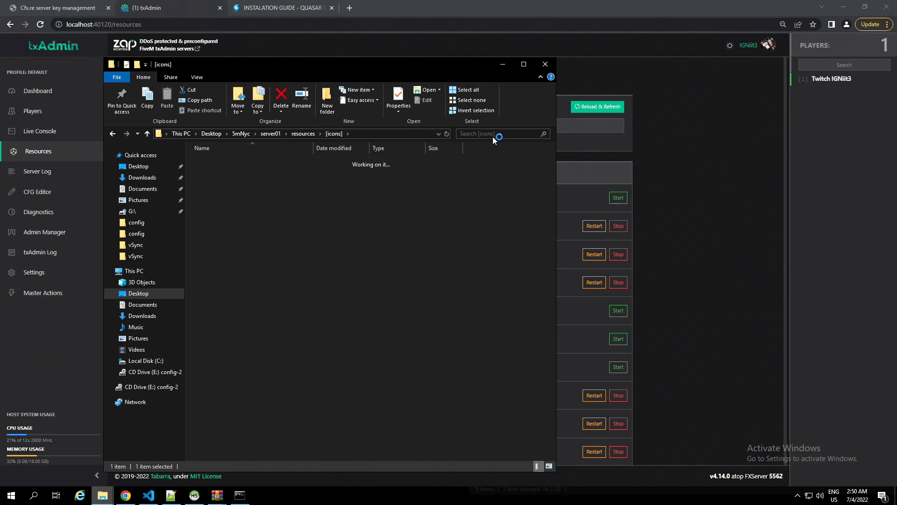
type("re")
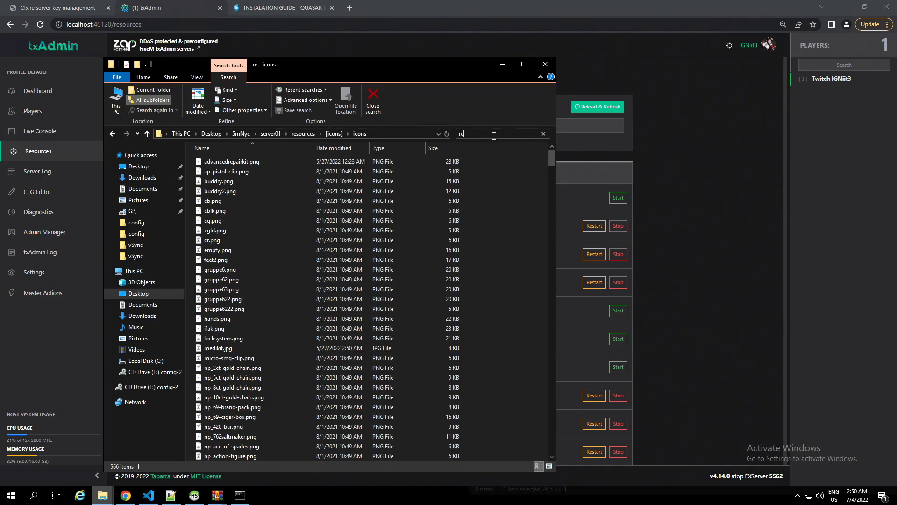
key("Enter")
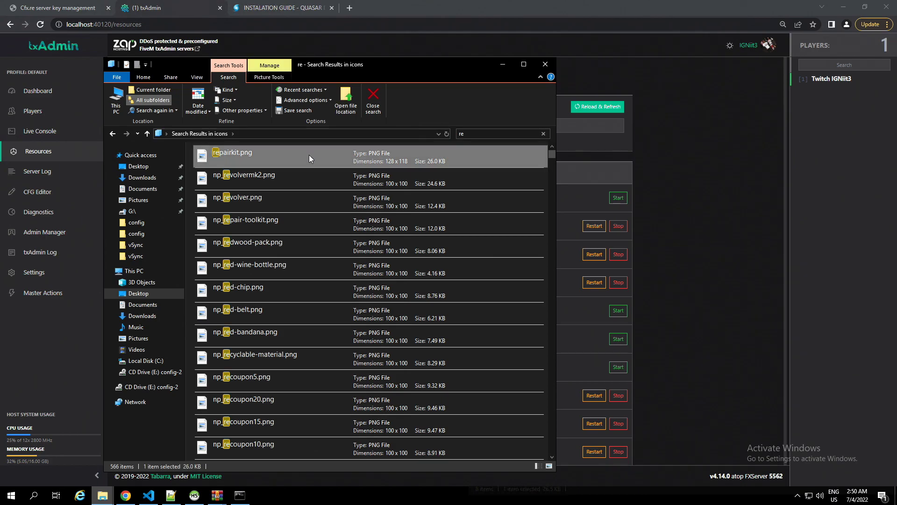
double_click(231, 156)
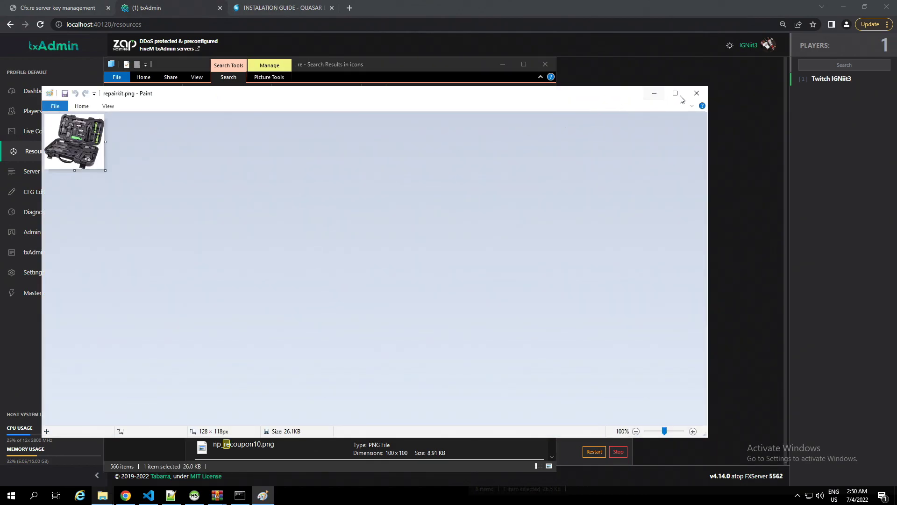
right_click(232, 152)
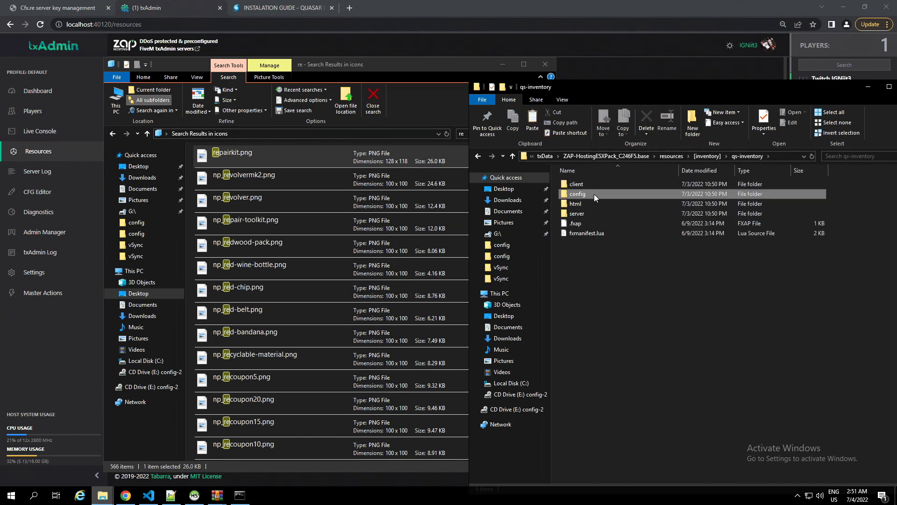
Step: Paste repairkit.png into qs-inventory's html/images folder, replacing the existing file
double_click(575, 202)
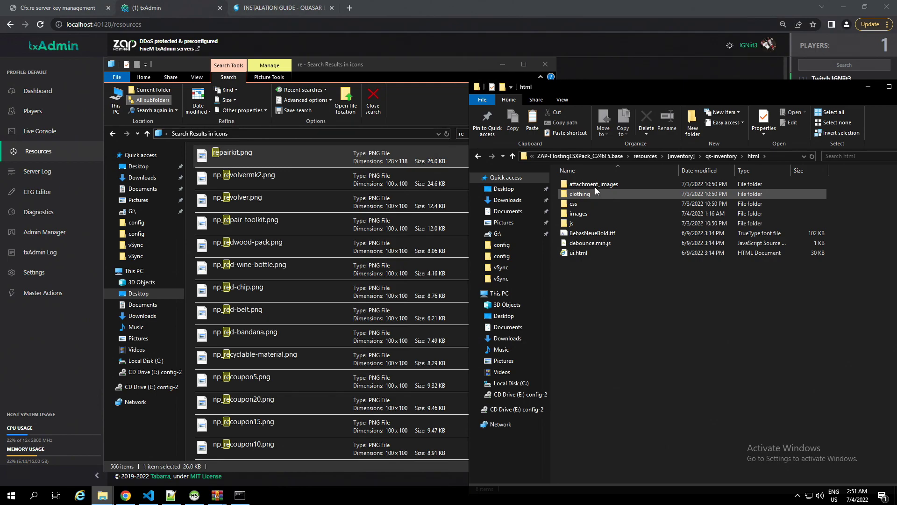
double_click(578, 213)
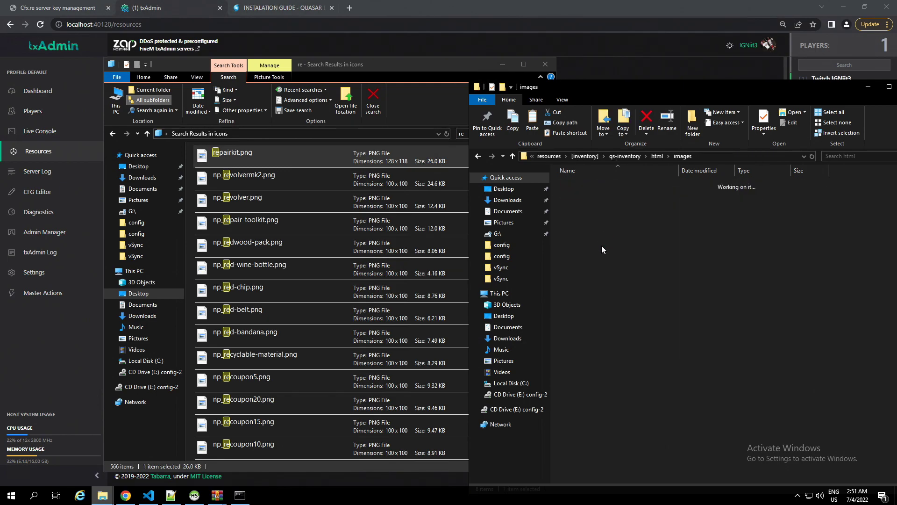
right_click(687, 246)
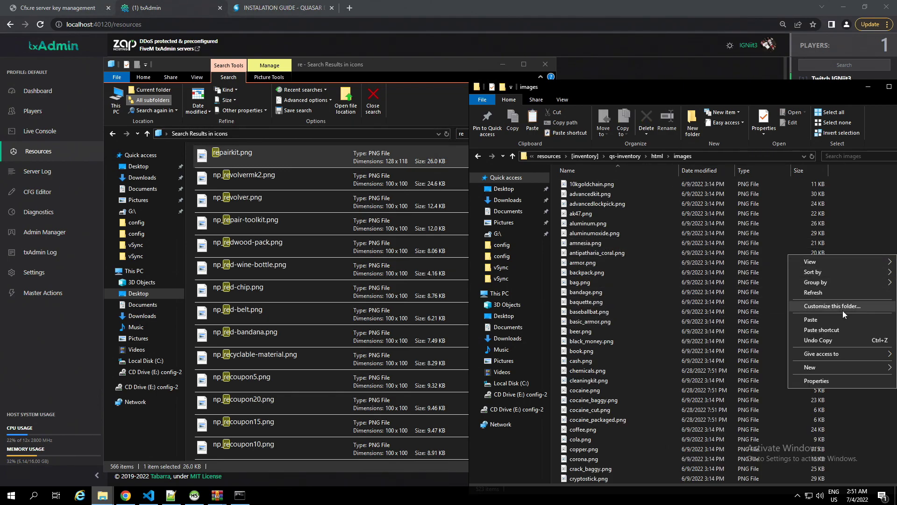
left_click(810, 320)
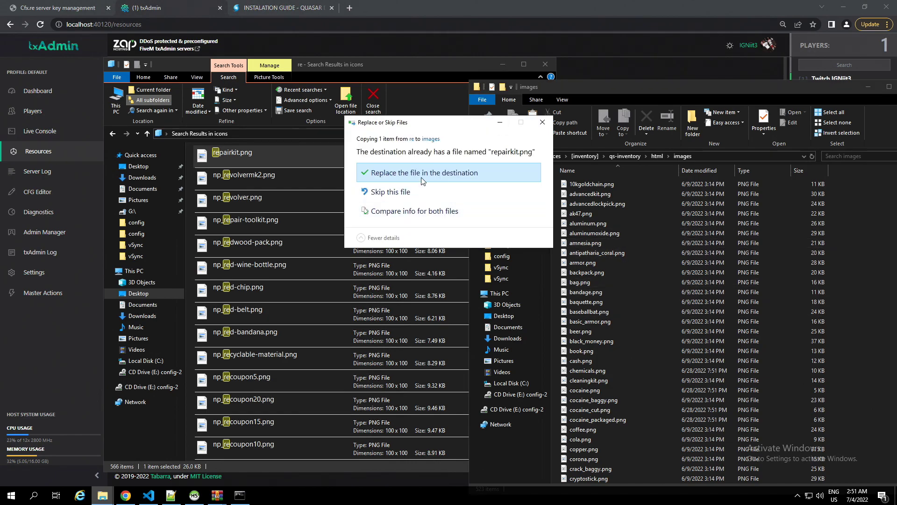
left_click(426, 172)
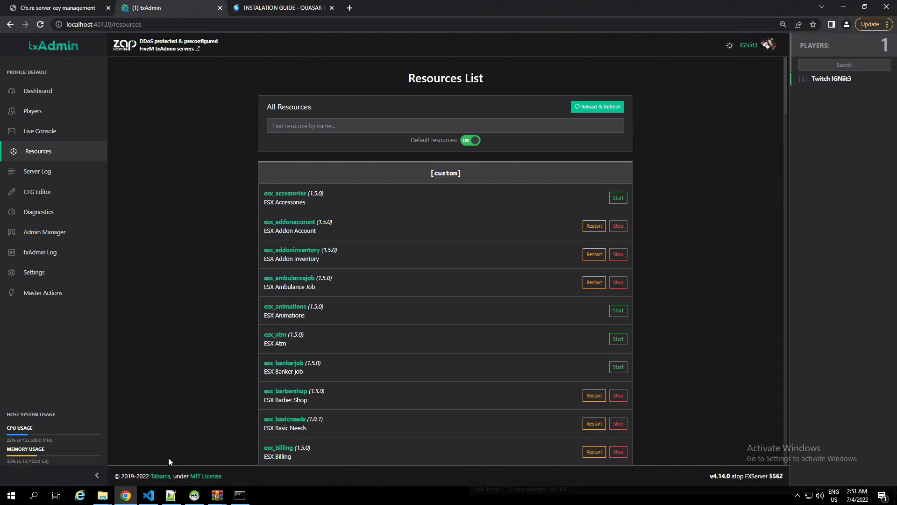
Step: Verify the Market item is named 'repairkit', then filter txAdmin's resources to 'qs' and switch to FiveM
left_click(147, 496)
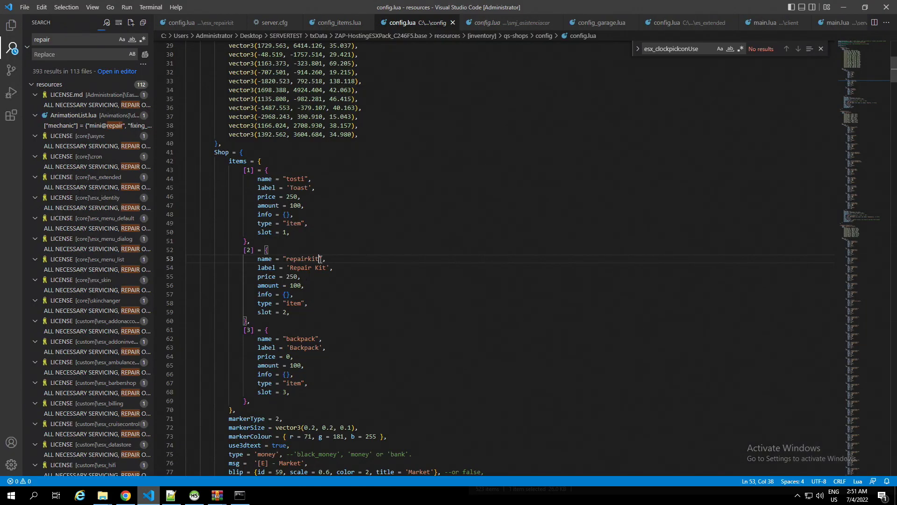
double_click(302, 258)
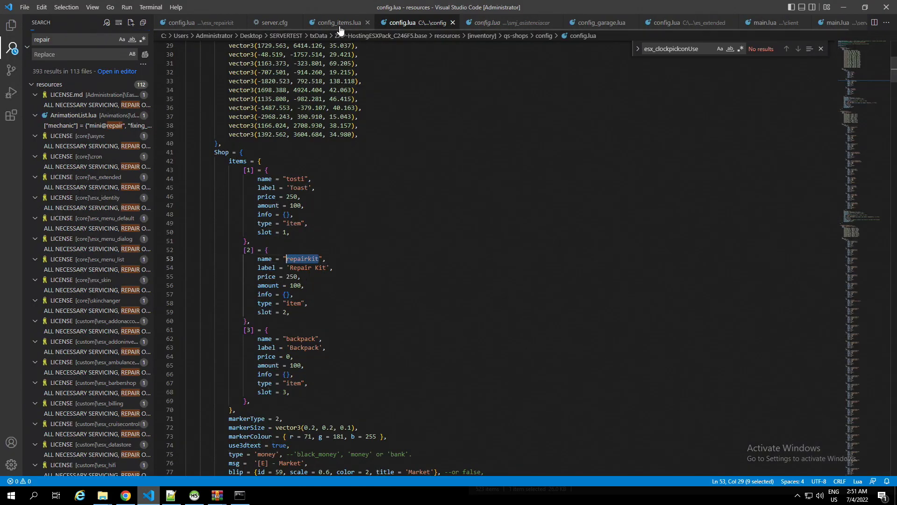
left_click(337, 22)
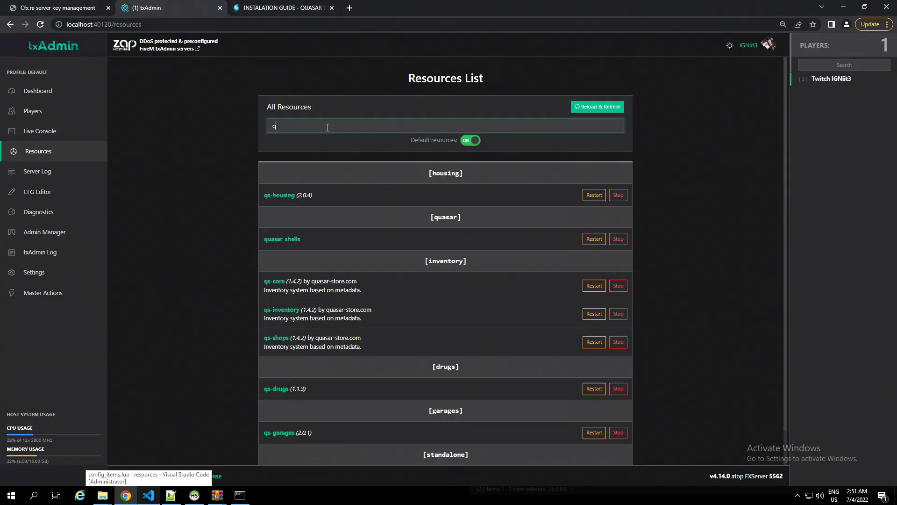
type("s")
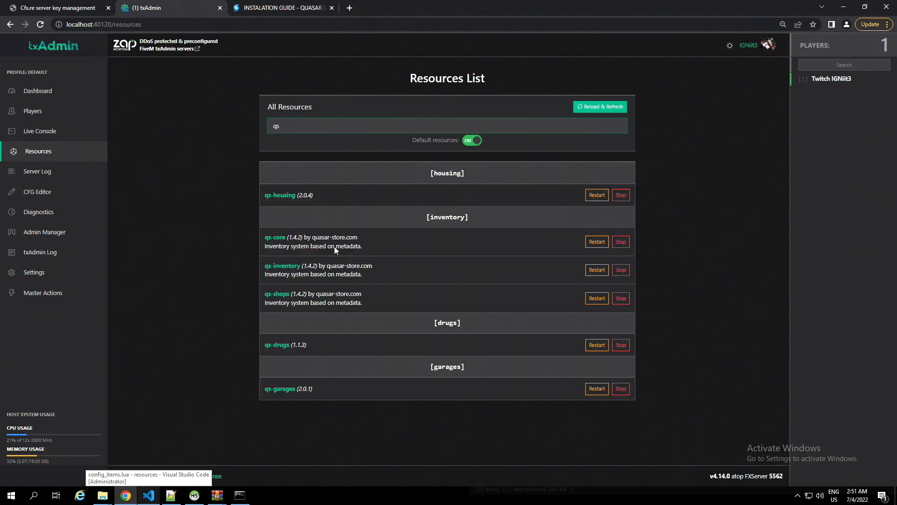
left_click(596, 298)
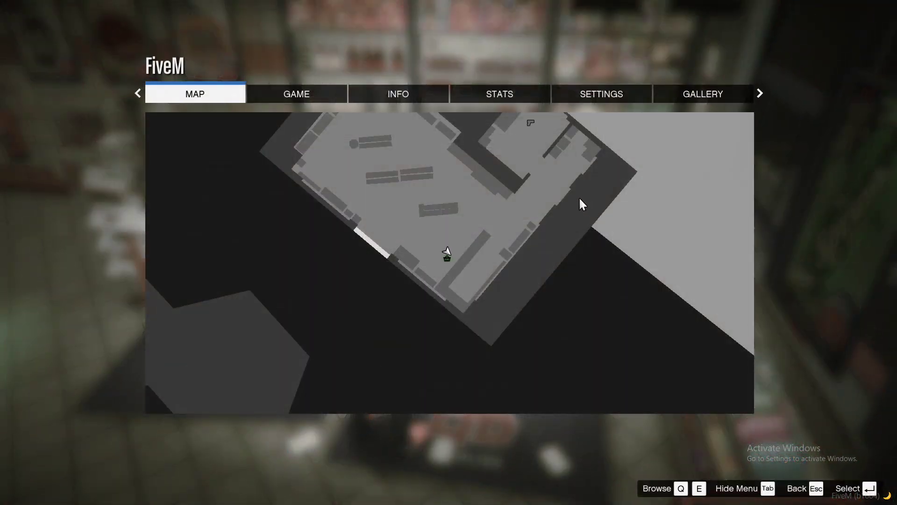
Step: Disconnect and exit FiveM, then launch the FXServer from the desktop shortcut
left_click(297, 94)
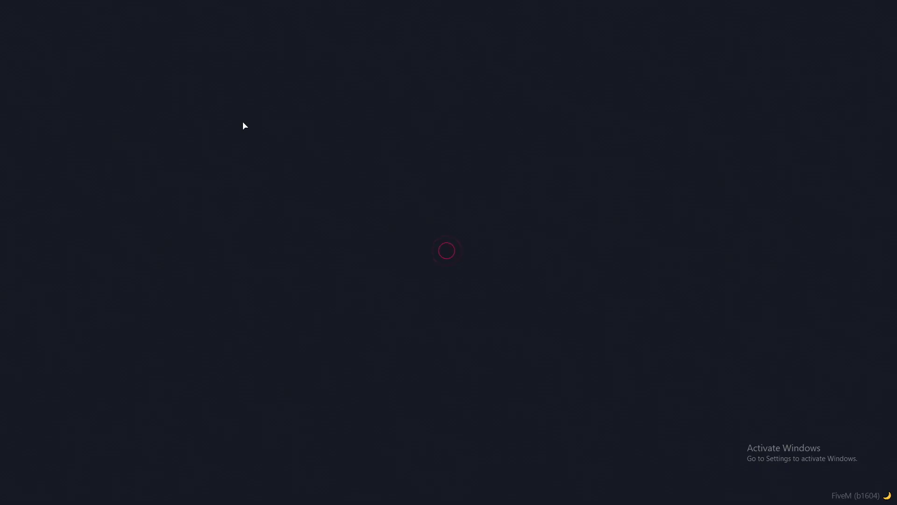
left_click(263, 496)
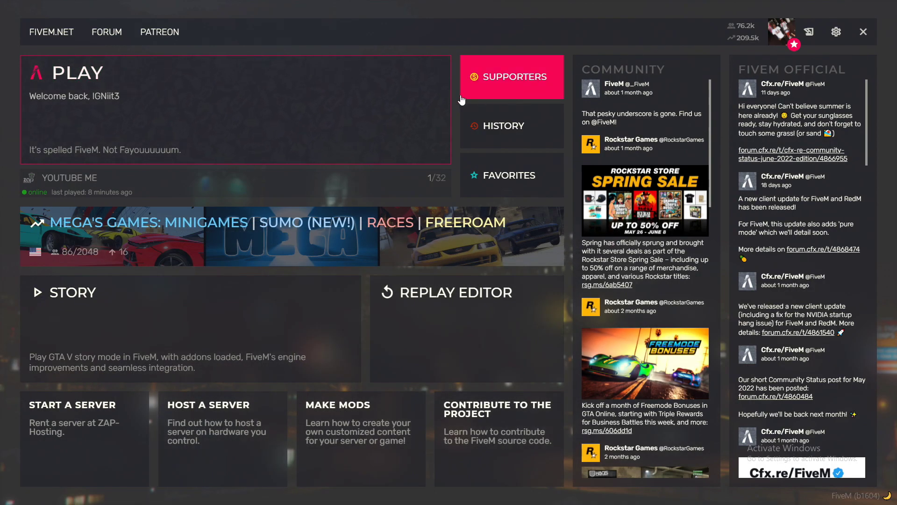
mouse_move(297, 180)
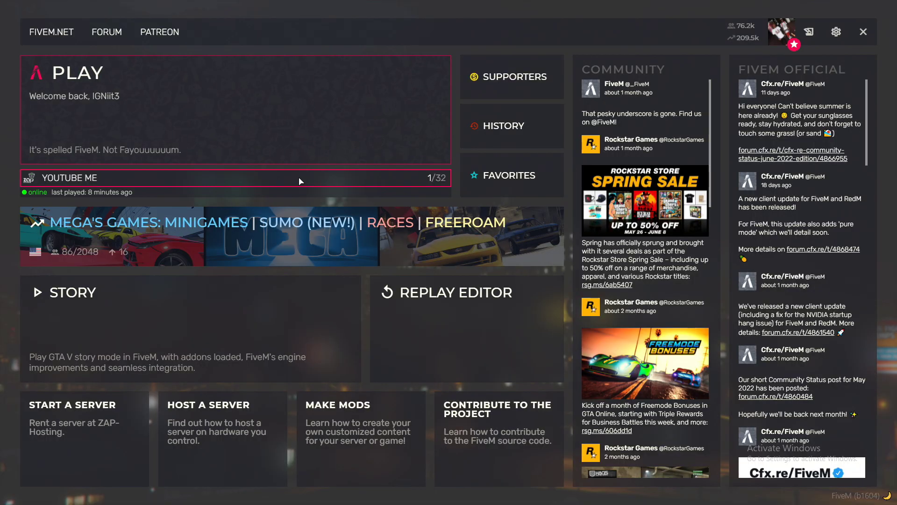
left_click(862, 32)
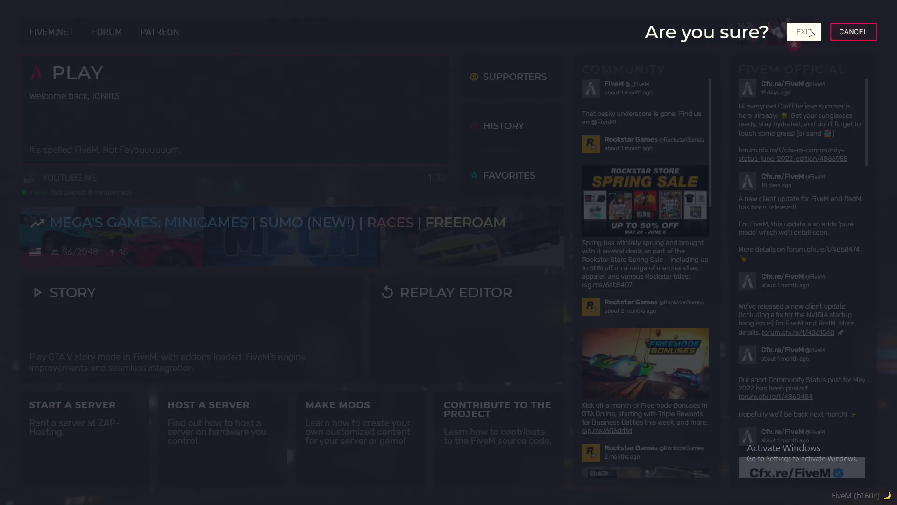
left_click(802, 31)
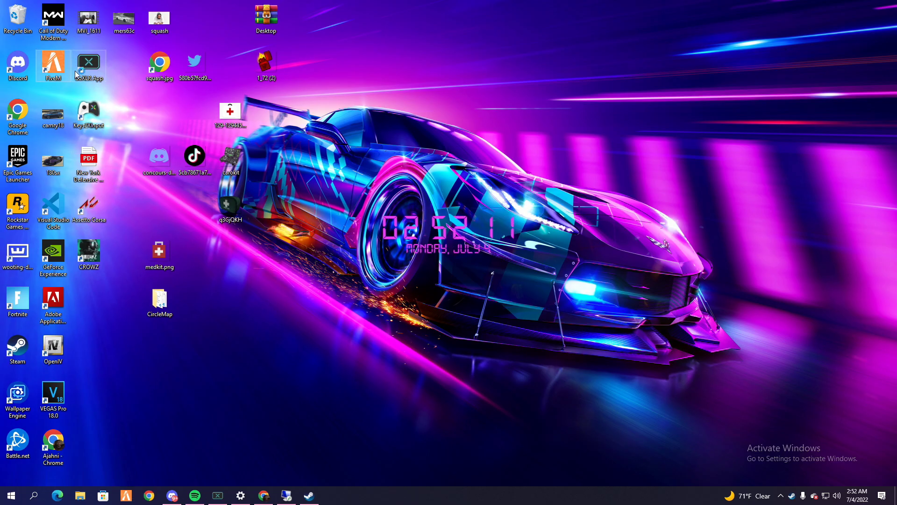
double_click(52, 66)
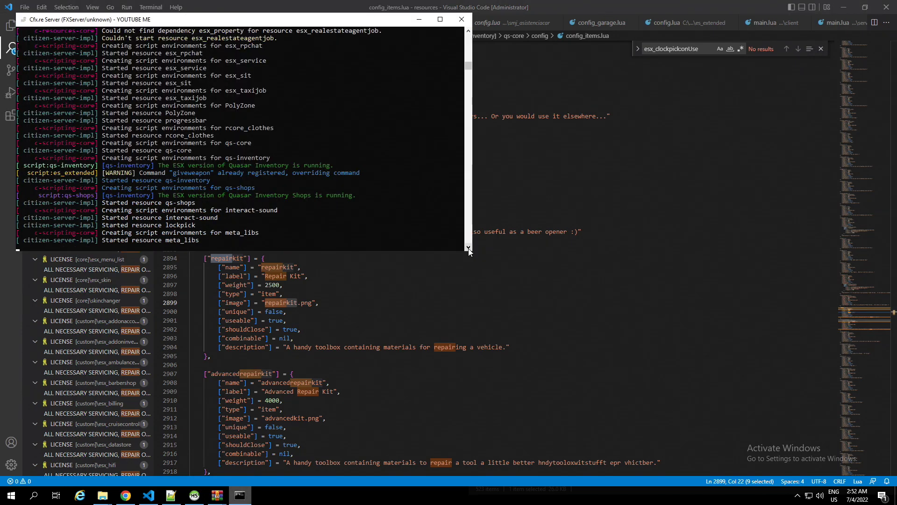
Step: Scroll the FXServer console to confirm qs-core, qs-inventory and qs-shops started
scroll("down", 3)
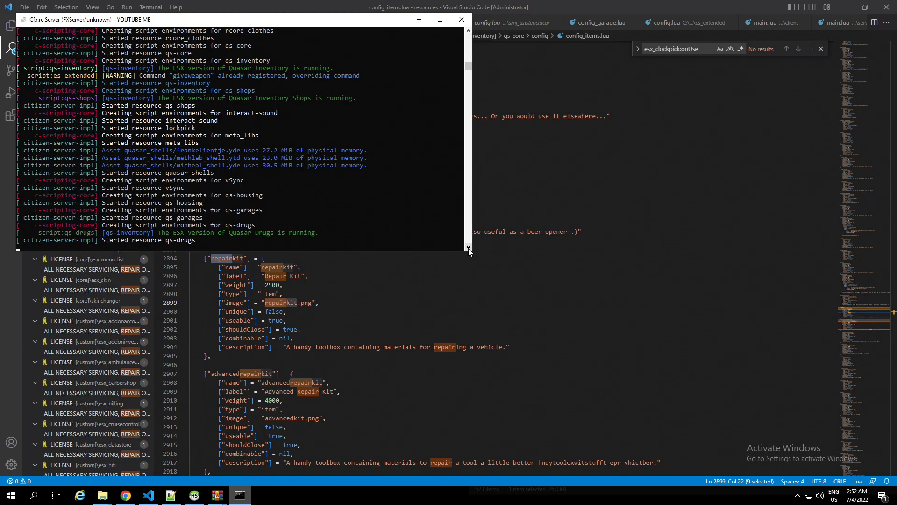
scroll("down", 3)
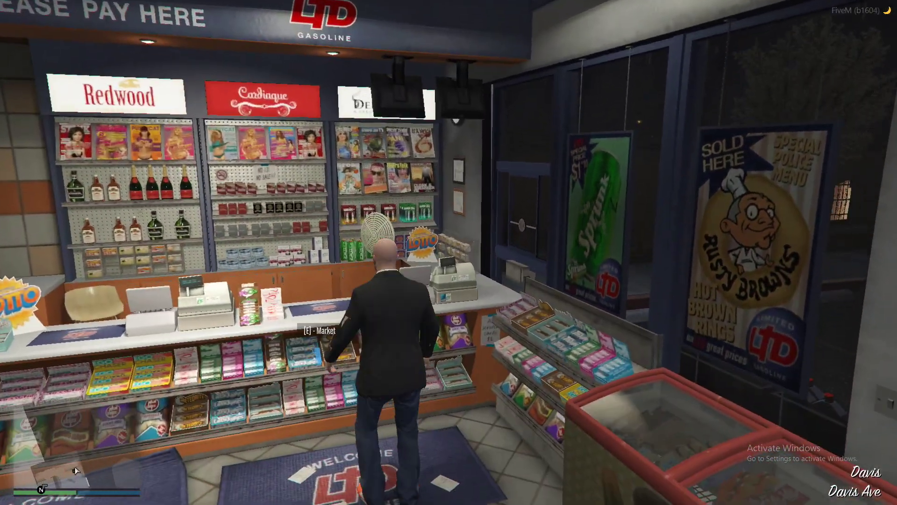
Step: Buy the Repair Kit at the Market counter, close the inventory and walk outside the station
key("e")
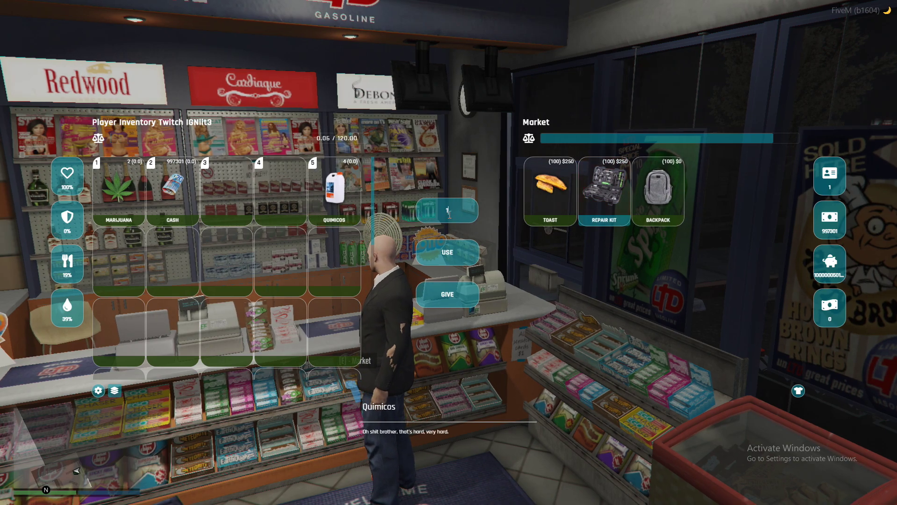
left_click(604, 190)
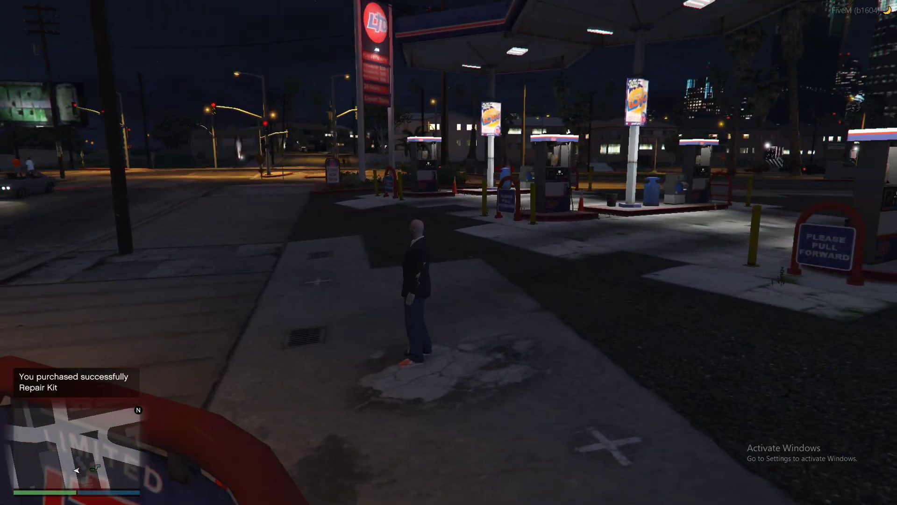
key("tab")
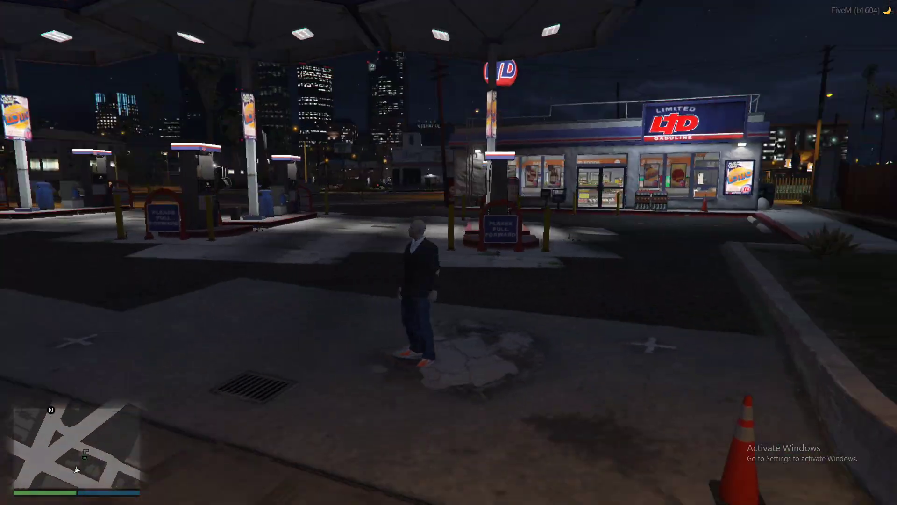
key("w")
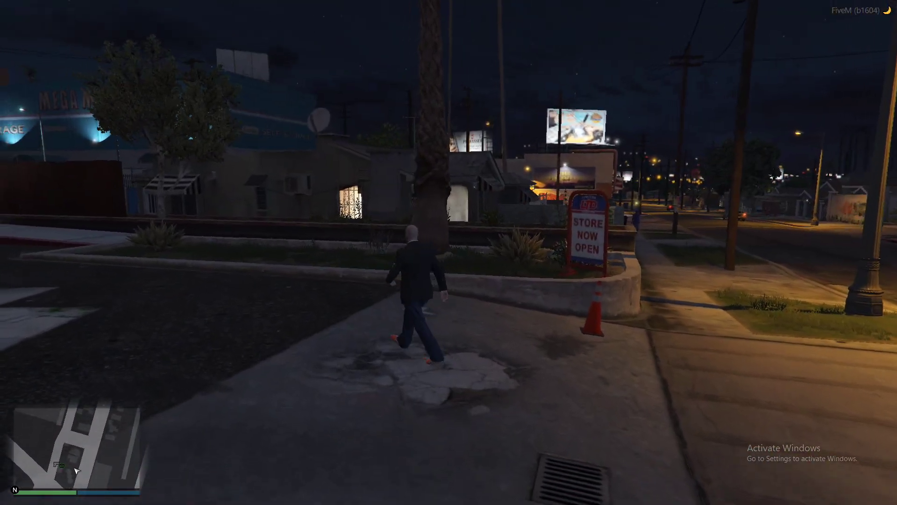
left_click(10, 495)
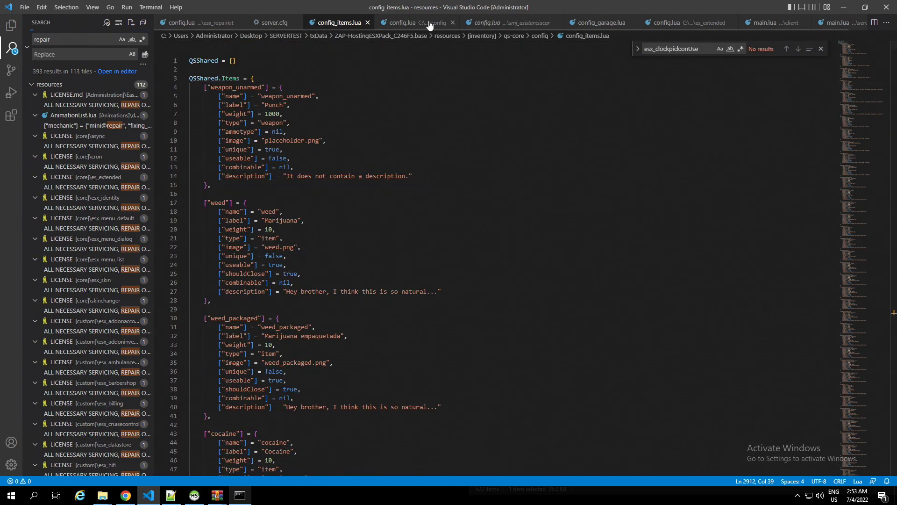
Step: Uncomment the first Market coordinate vector3(25.95, -1347.27, 29.5) in qs-shops config.lua
left_click(404, 22)
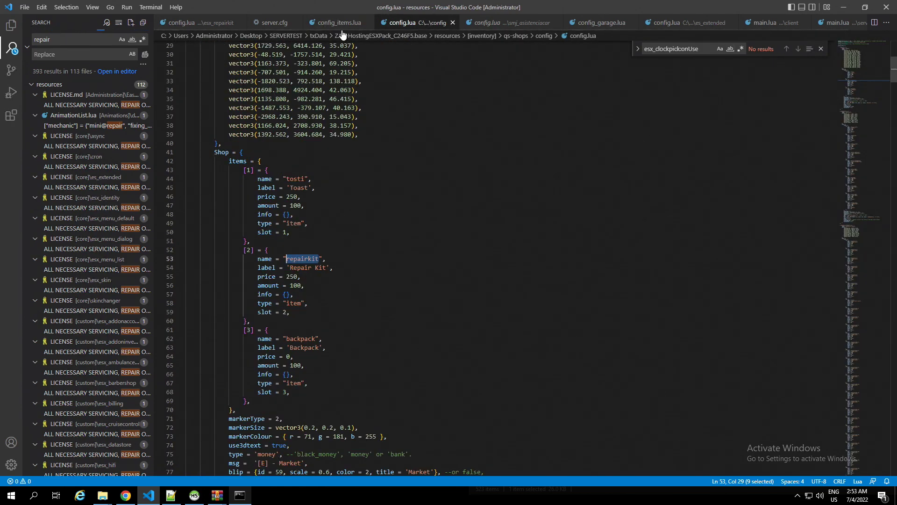
left_click(336, 22)
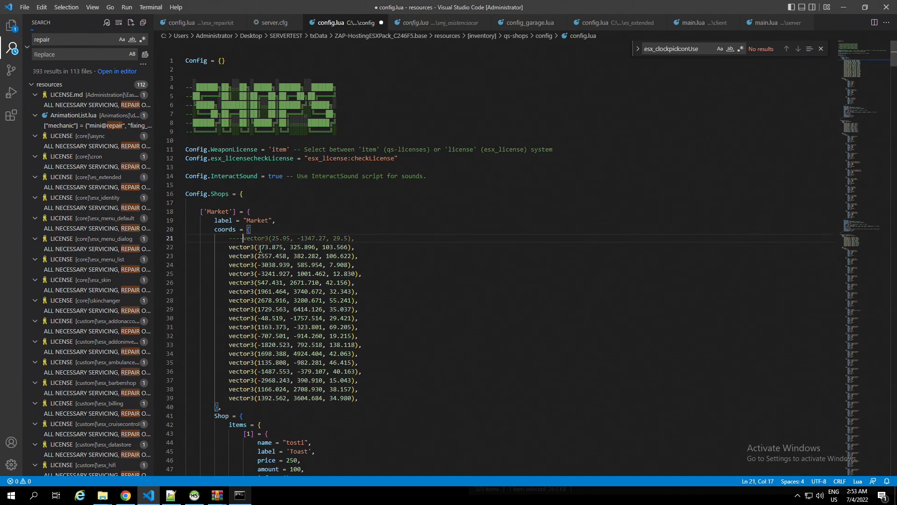
left_click_drag(243, 239, 229, 239)
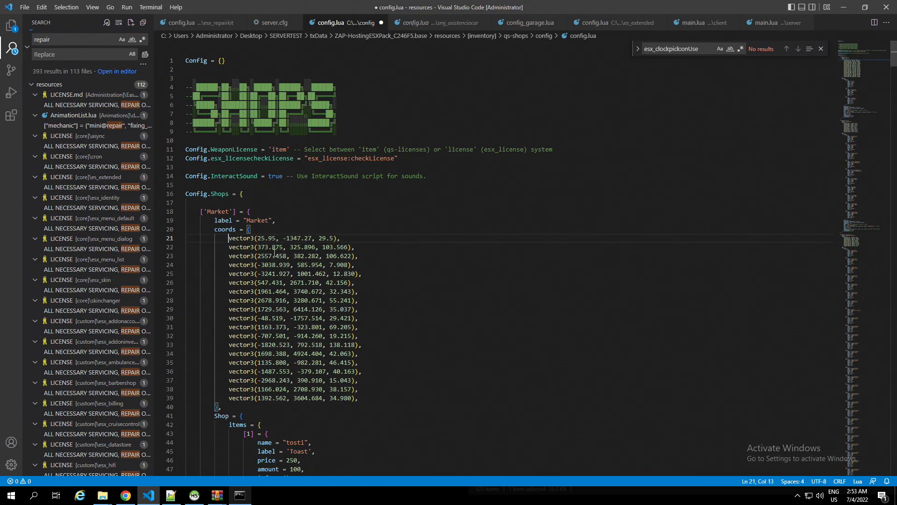
mouse_move(810, 153)
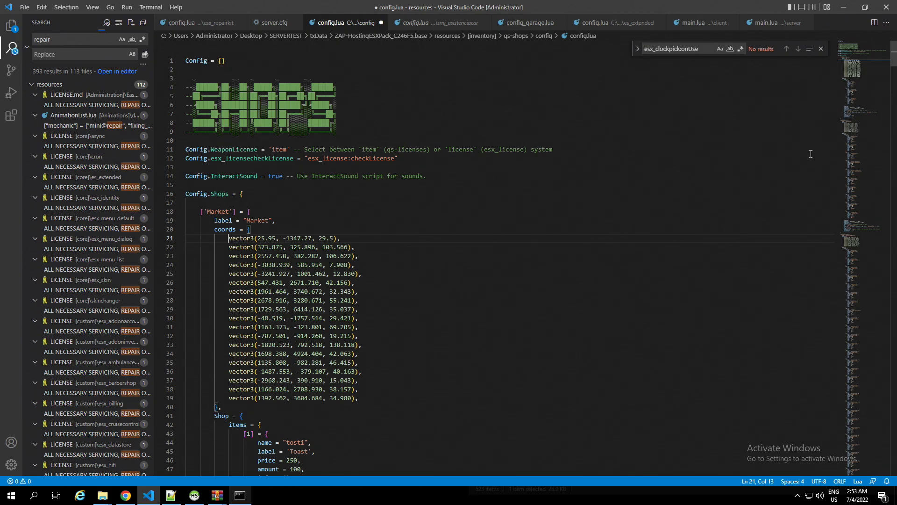
scroll("down", 3)
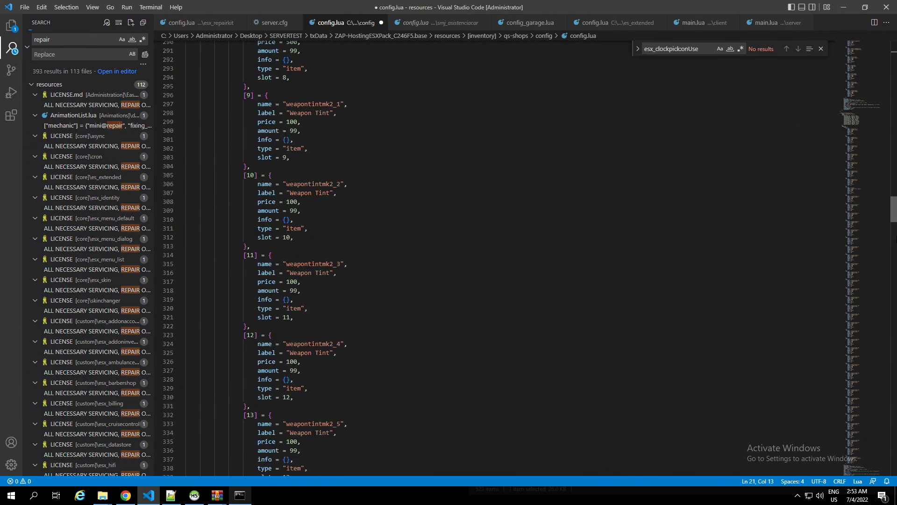
scroll("down", 3)
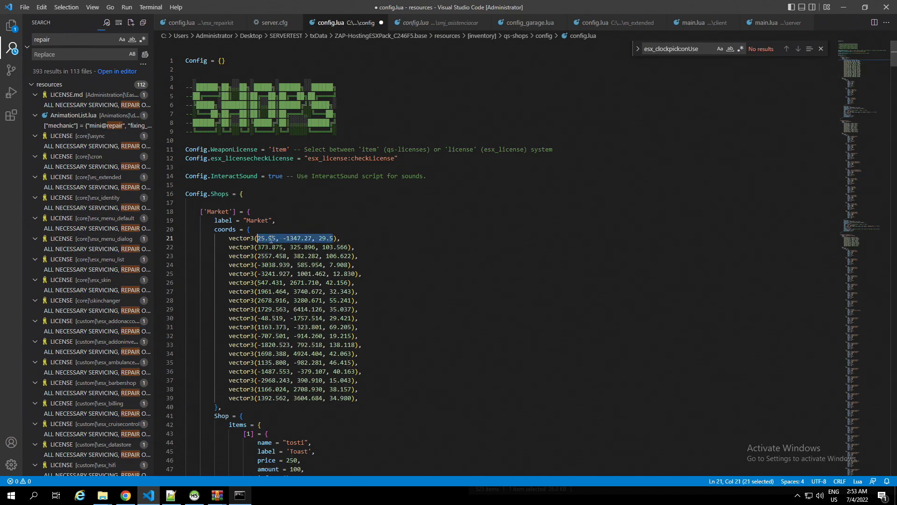
left_click(275, 247)
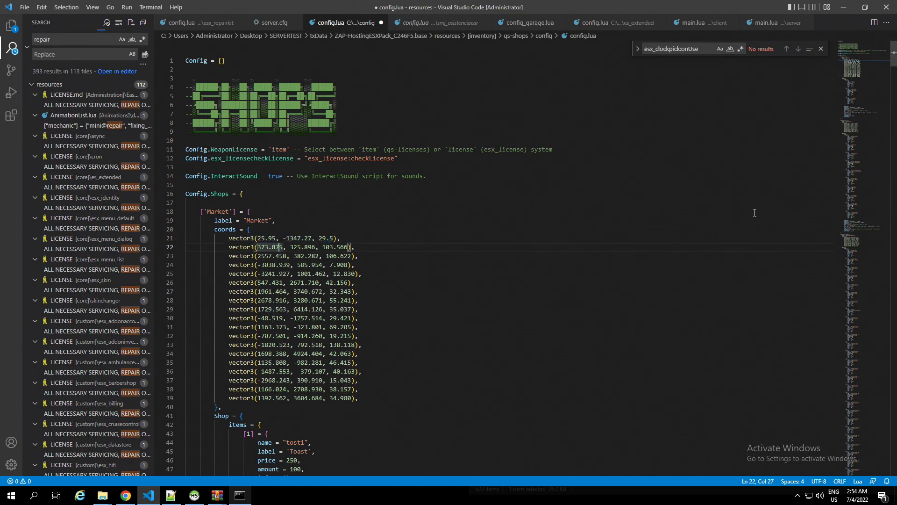
mouse_move(521, 184)
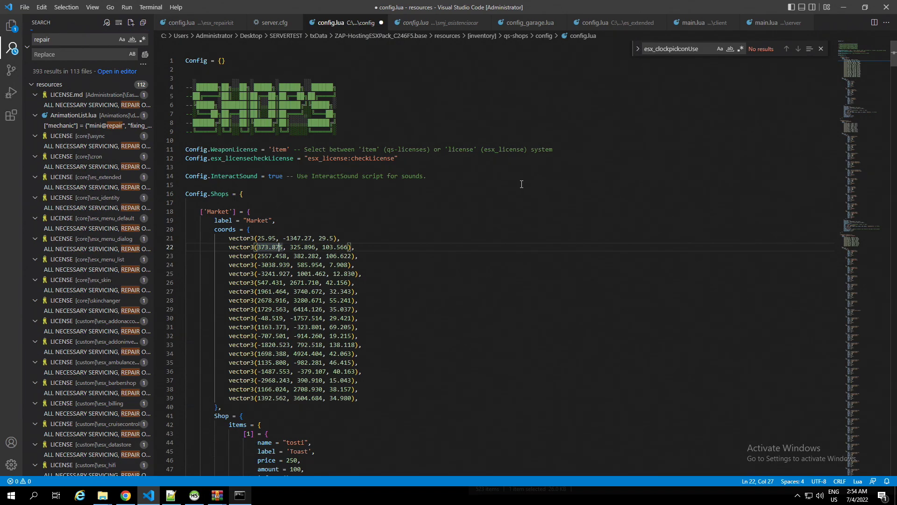